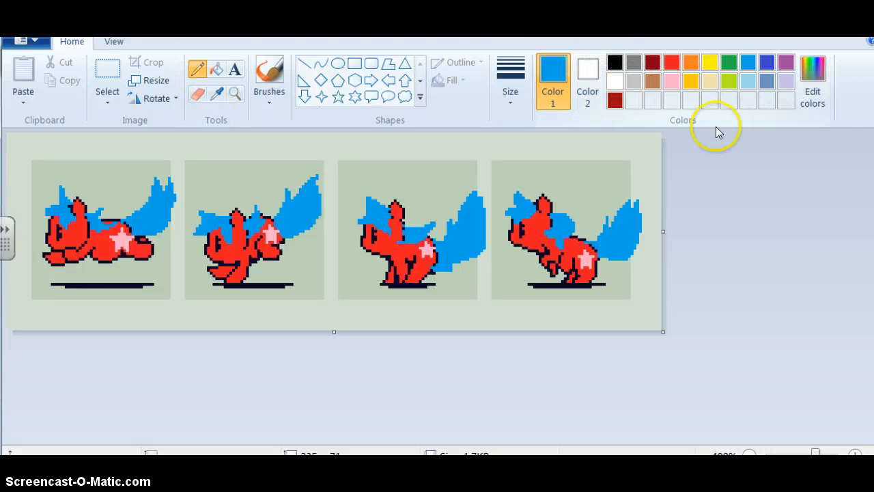
mouse_move(849, 108)
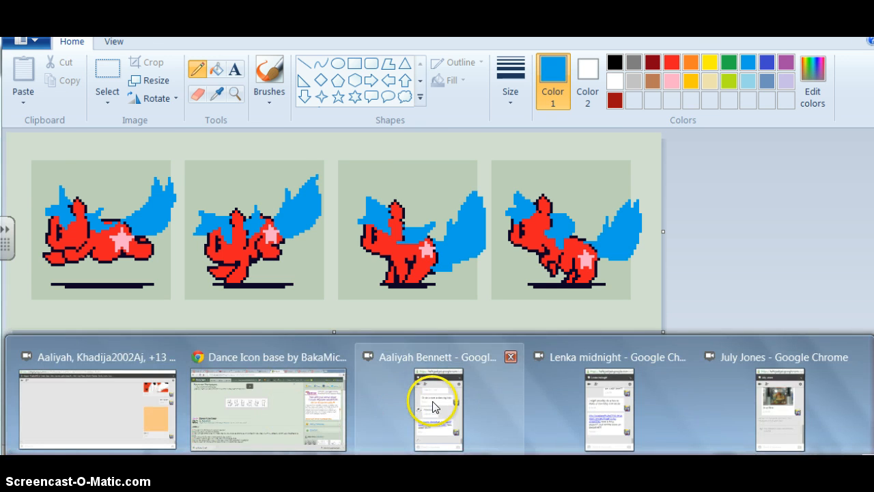
Send the Google Chat reply 'Ok ill get started in a minute im doing a tutor'.
click(437, 409)
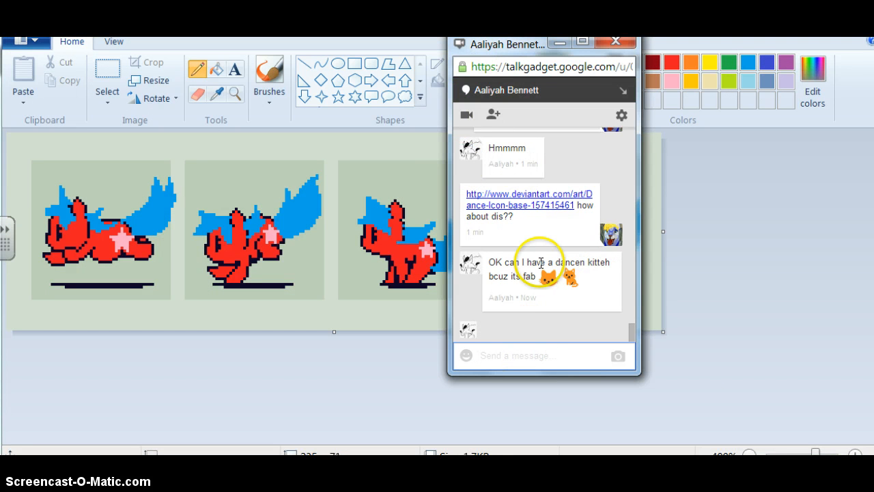
text(Ok ill get)
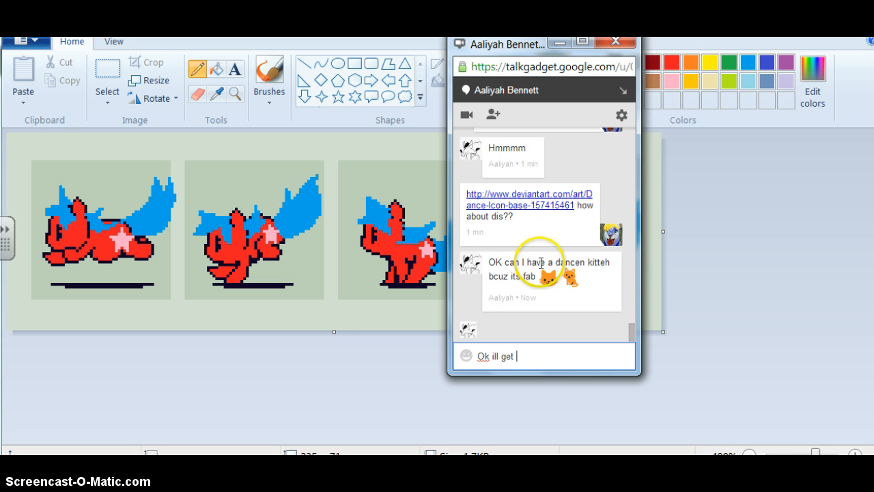
text(started in a)
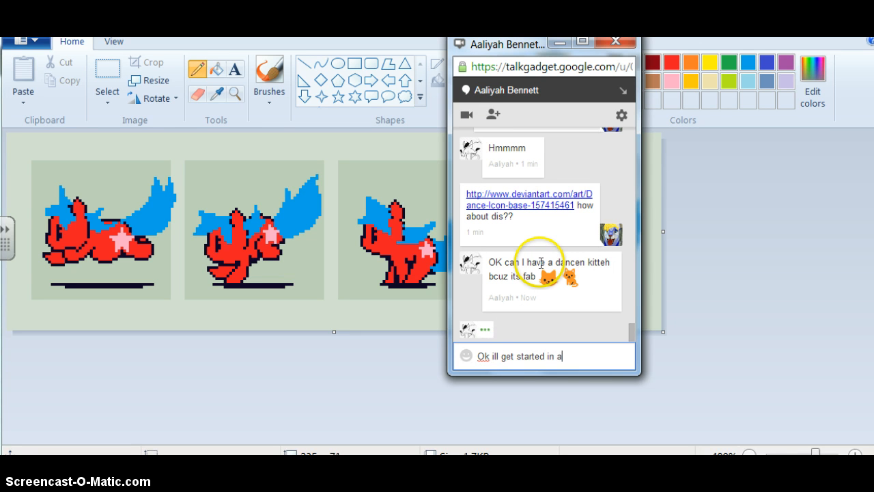
text(minute im do)
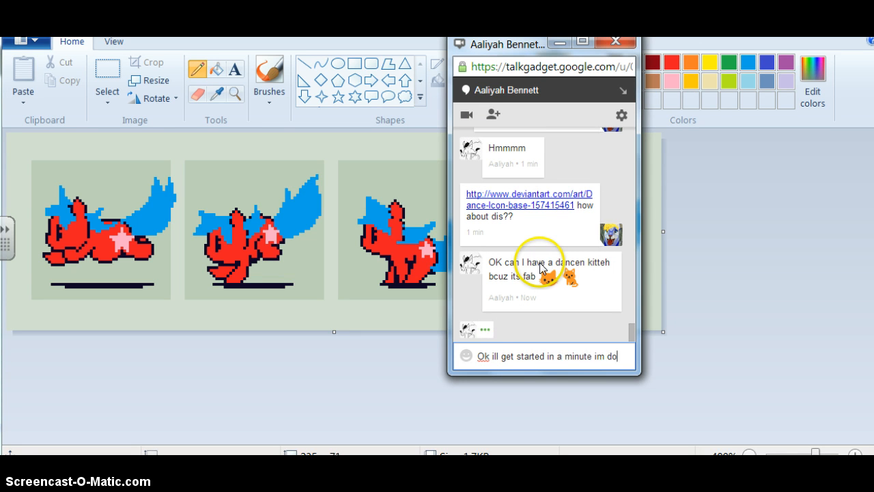
text(ing a tutor)
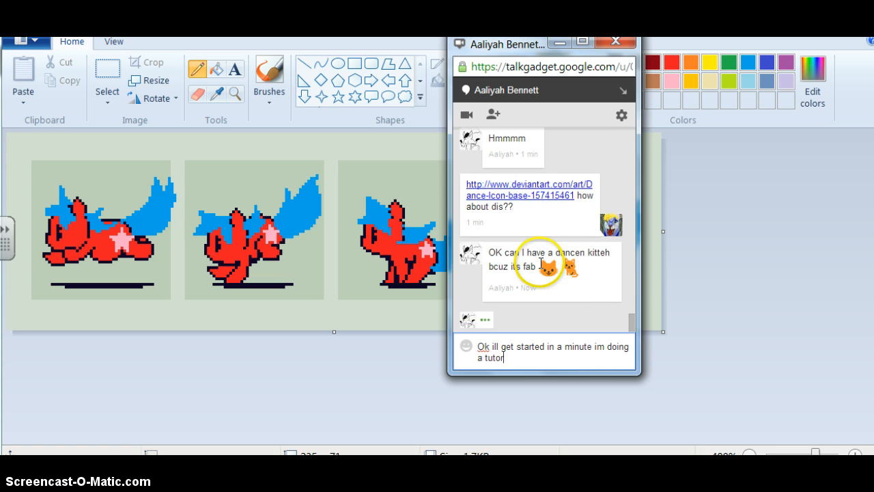
key(Return)
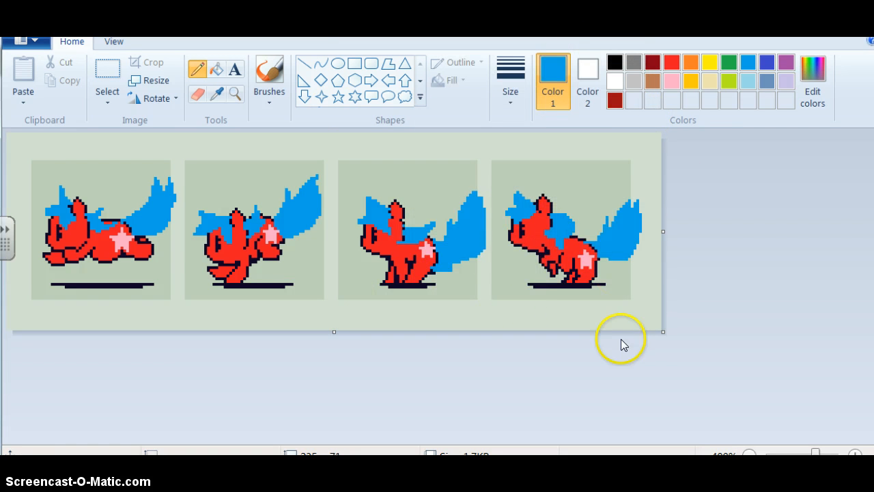
mouse_move(145, 92)
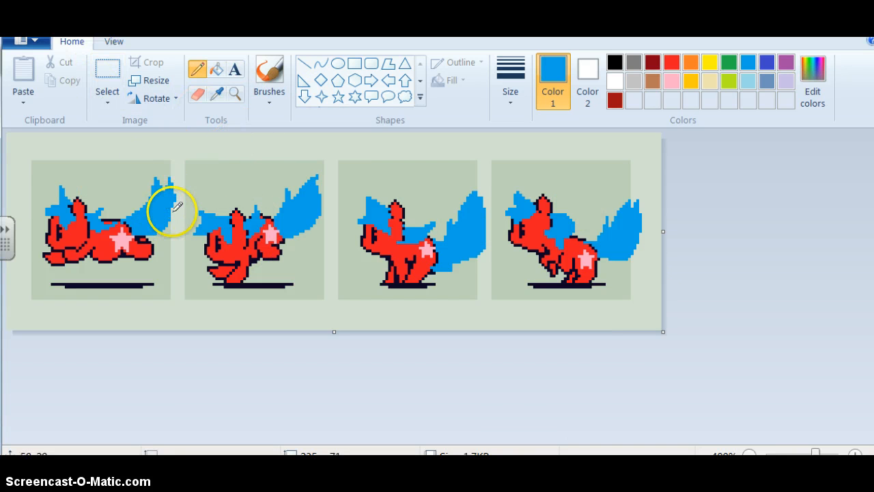
mouse_move(157, 340)
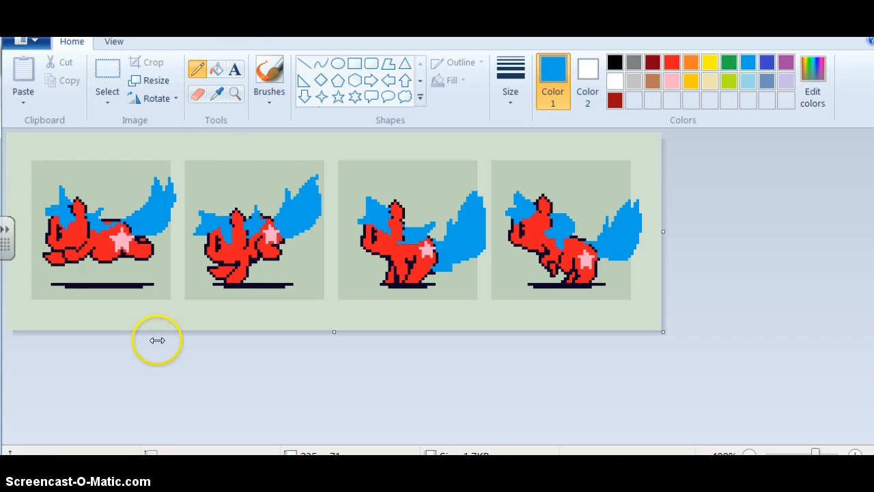
mouse_move(391, 149)
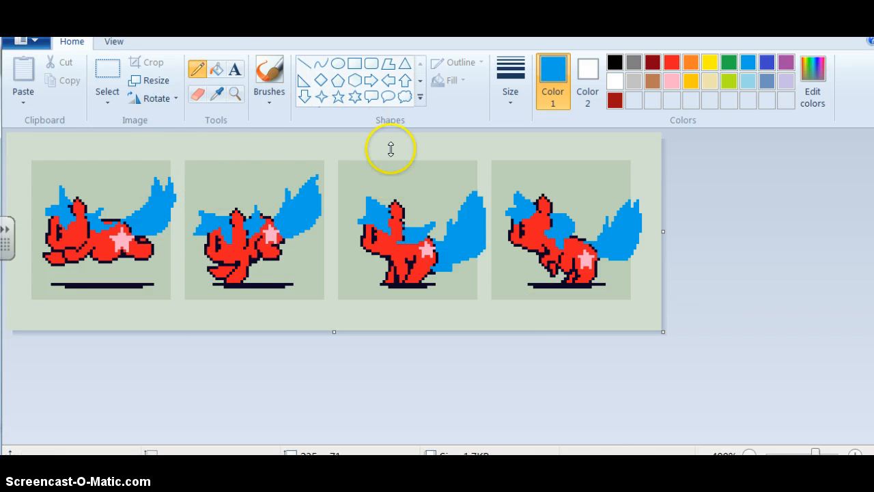
mouse_move(782, 396)
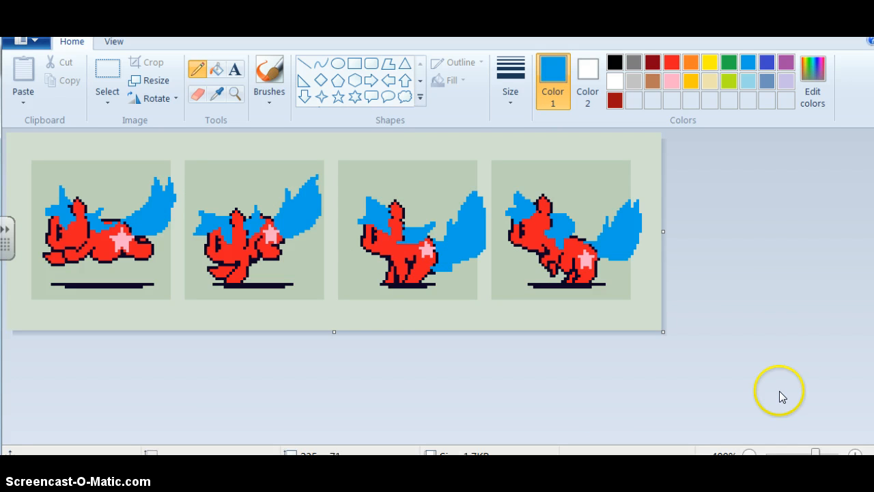
mouse_move(782, 401)
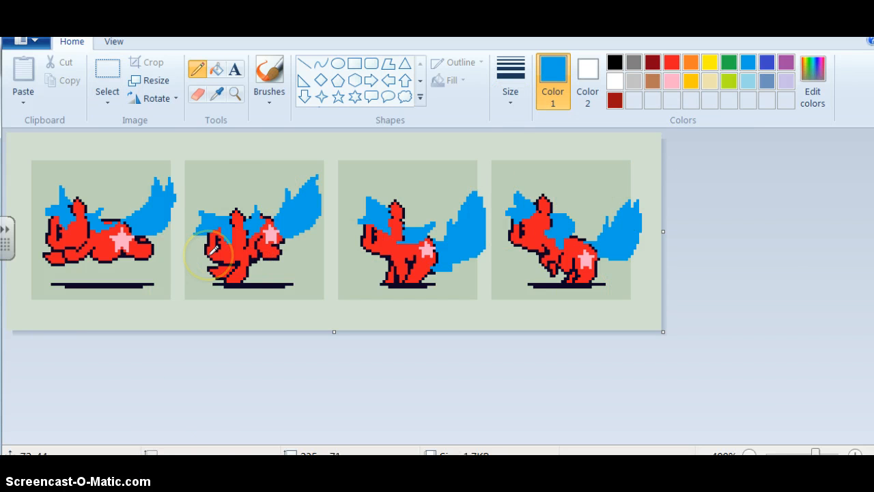
mouse_move(351, 188)
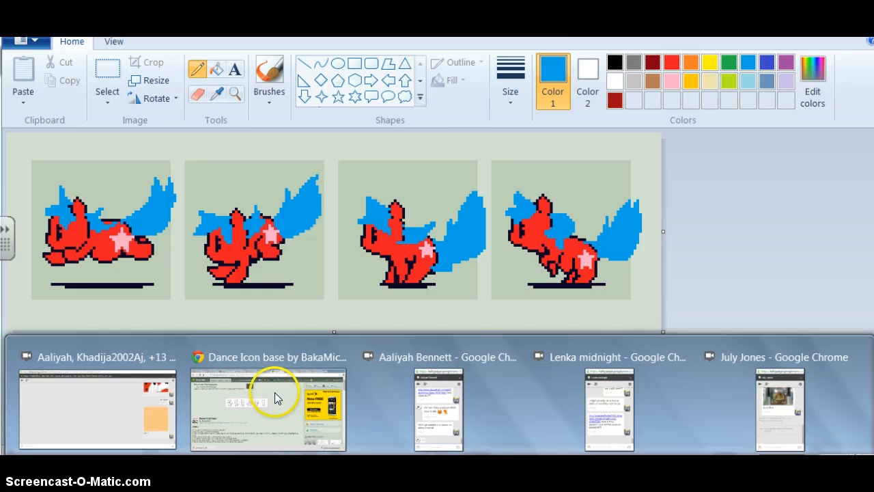
click(439, 409)
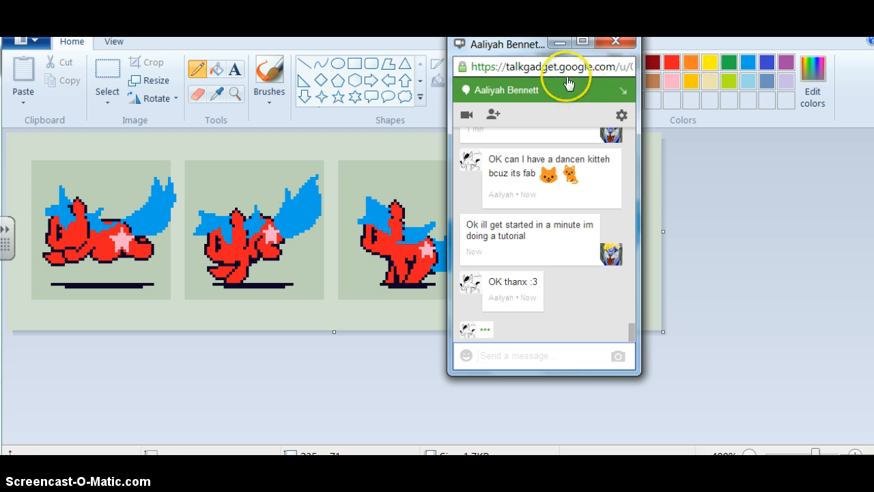
click(614, 42)
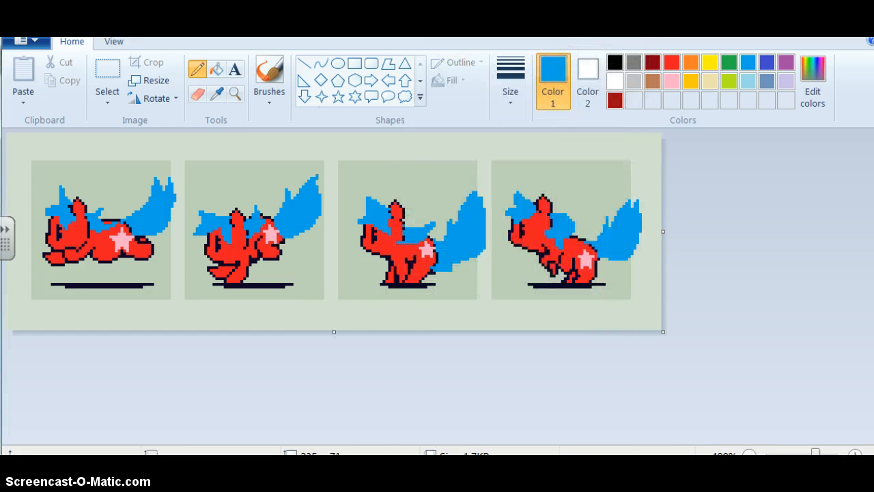
mouse_move(767, 439)
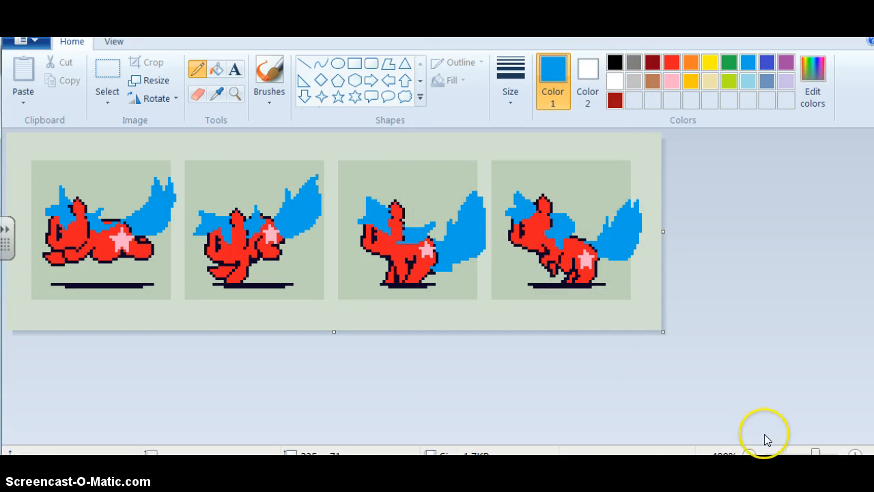
mouse_move(676, 457)
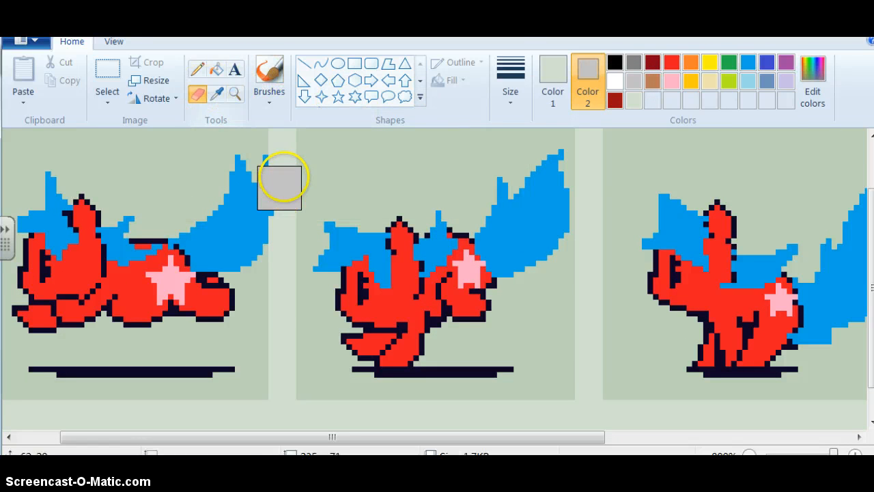
Set the background green as the eraser colour and scroll toward frame 1's tail.
click(510, 68)
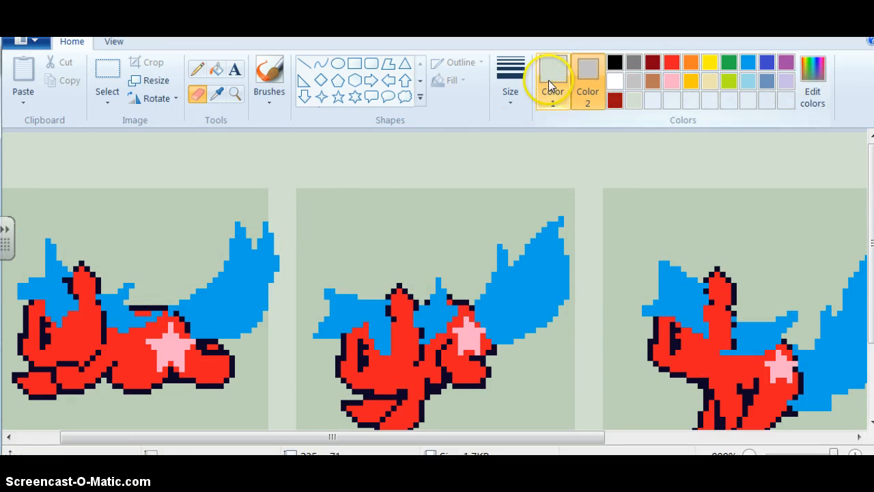
mouse_move(577, 75)
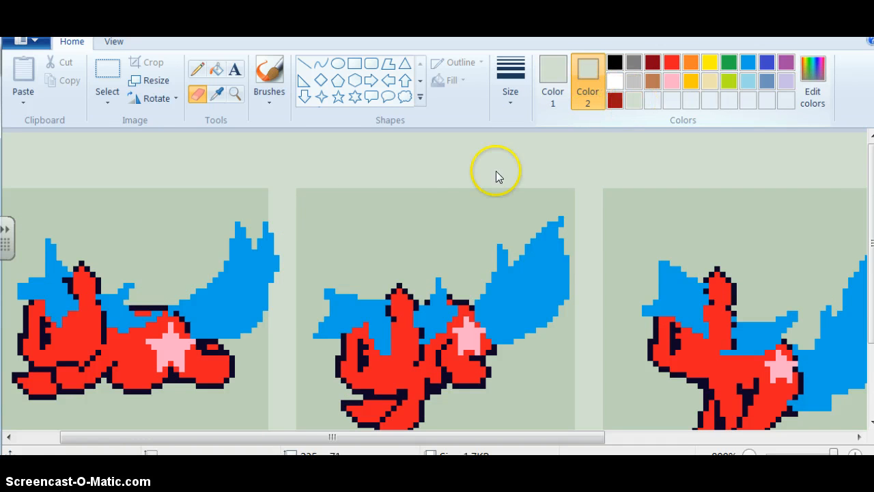
scroll(down, 3)
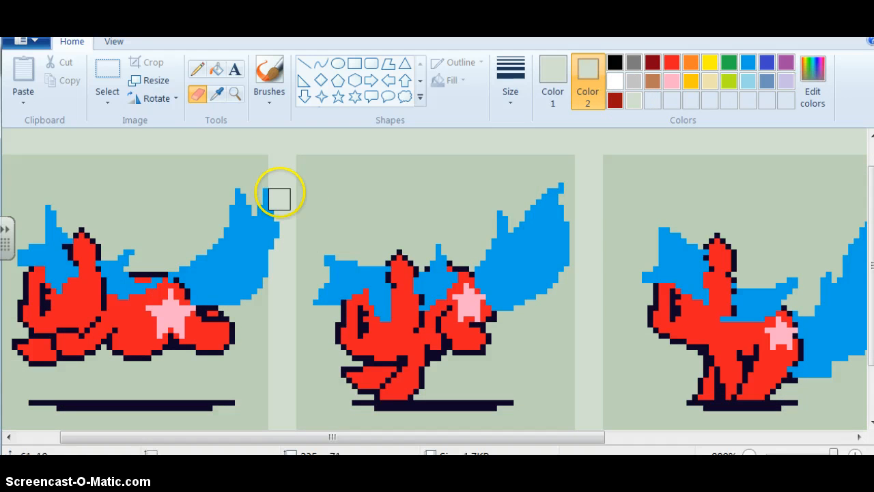
mouse_move(286, 236)
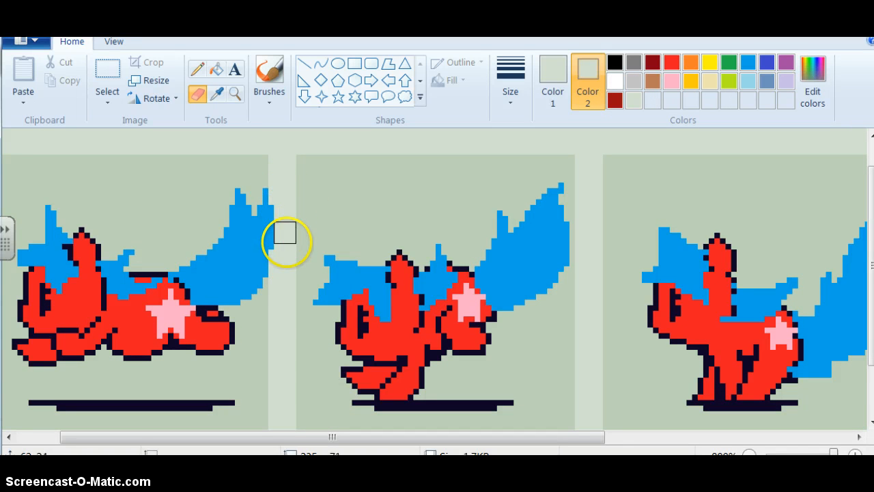
mouse_move(284, 207)
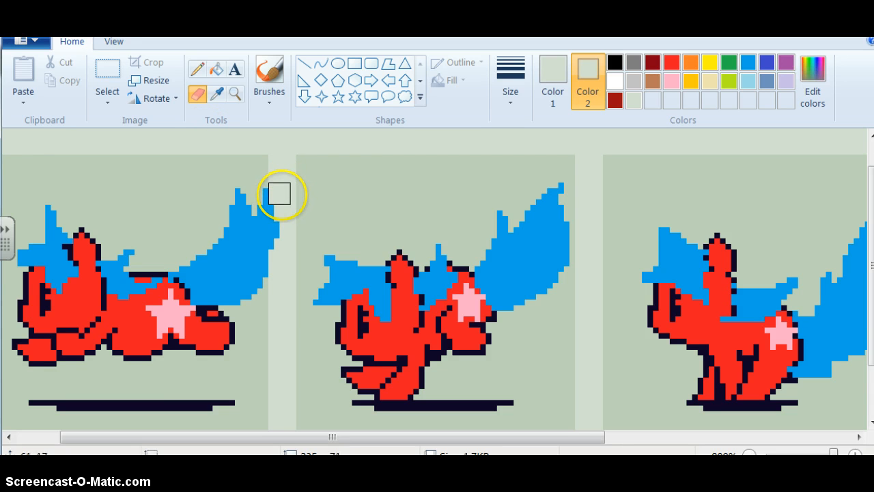
mouse_move(287, 210)
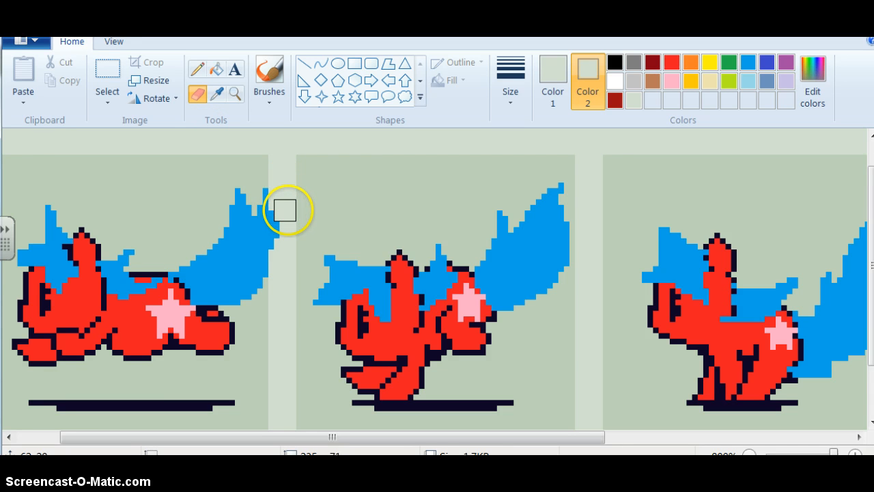
mouse_move(280, 235)
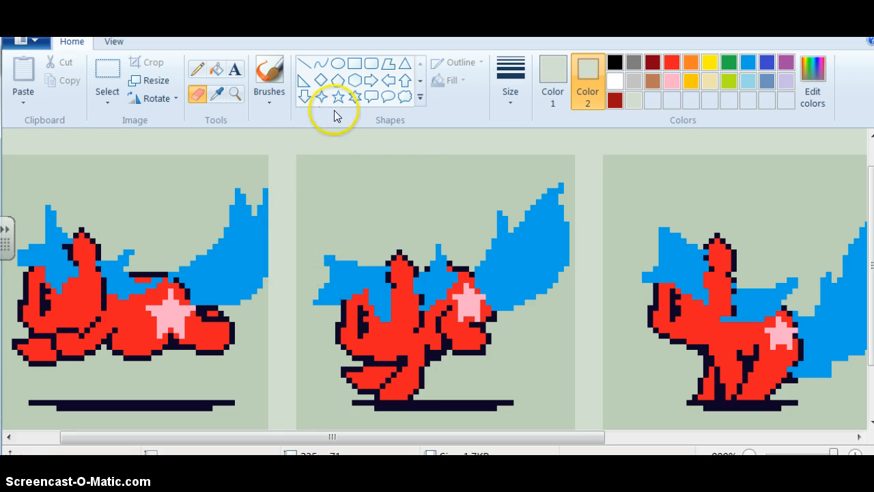
mouse_move(541, 421)
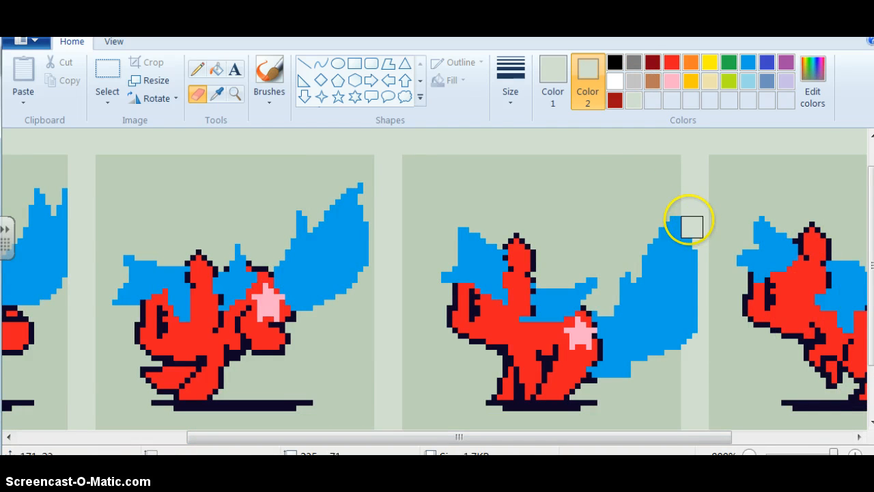
mouse_move(695, 276)
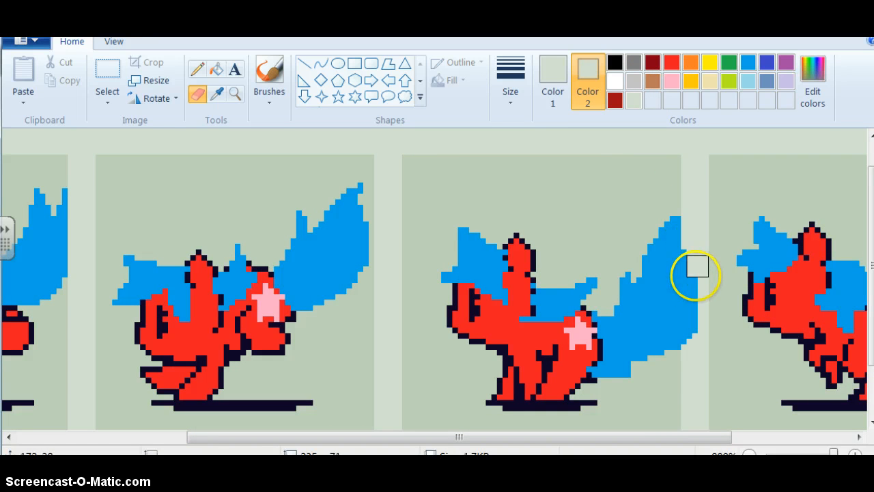
mouse_move(690, 321)
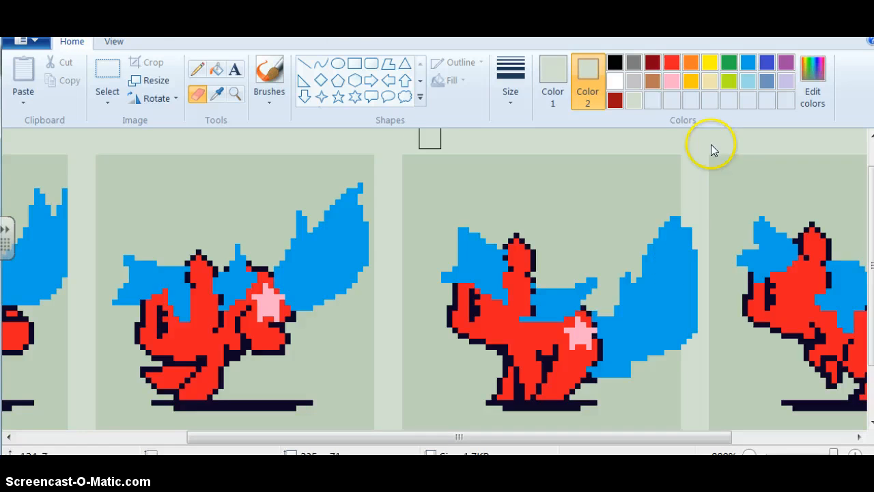
mouse_move(692, 231)
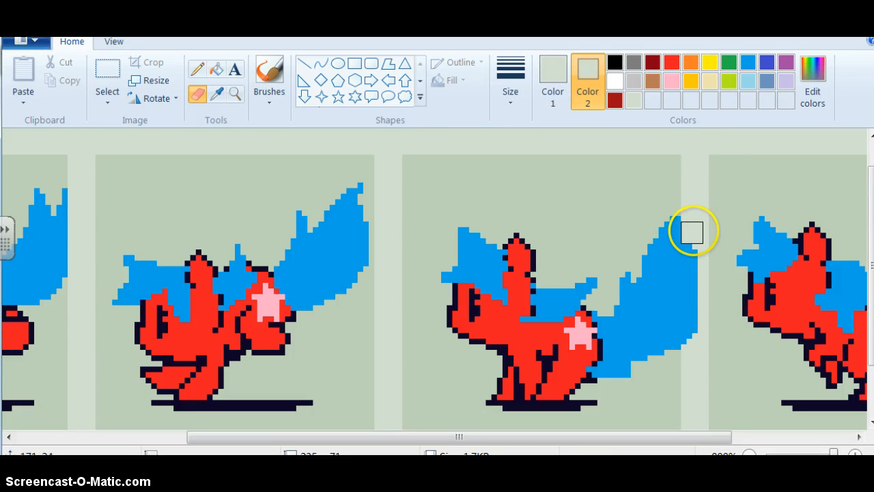
mouse_move(698, 255)
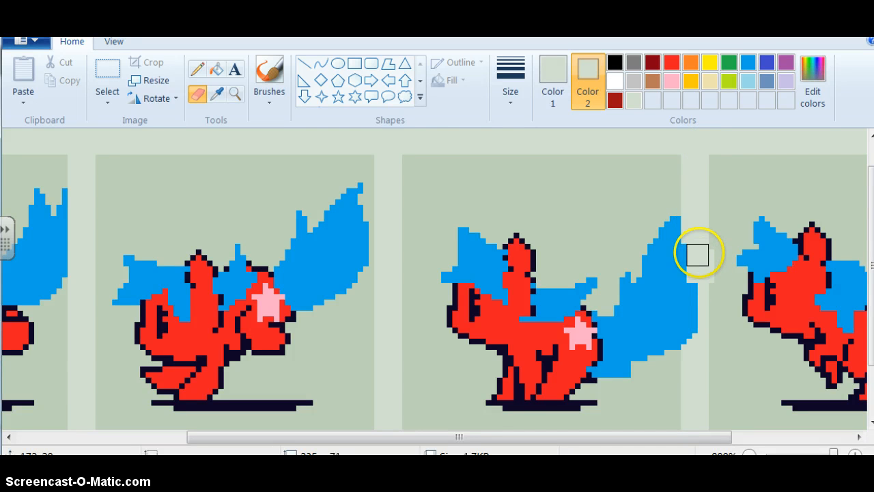
mouse_move(695, 294)
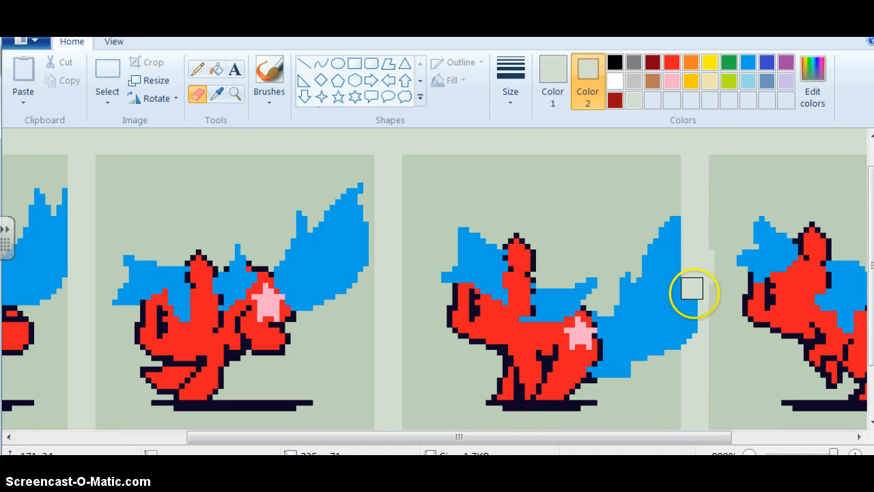
mouse_move(699, 340)
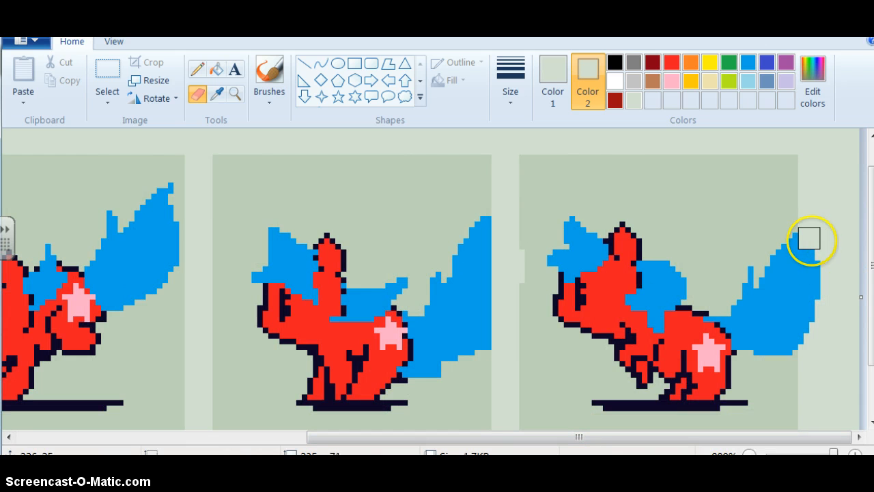
mouse_move(809, 354)
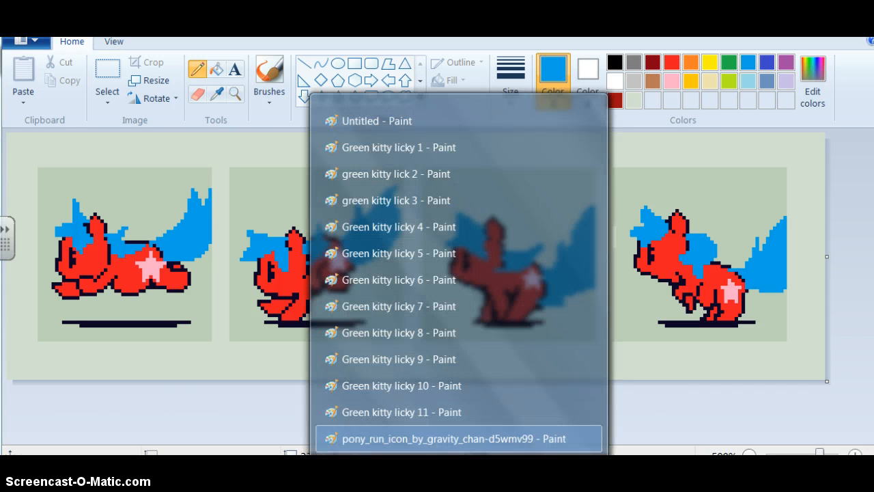
Close the Green kitty licky 1 through 11 windows from the Paint taskbar list.
click(588, 147)
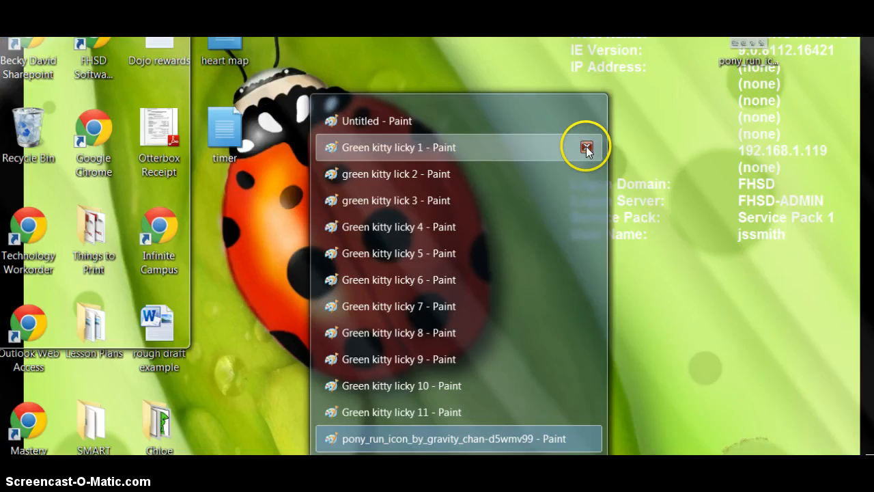
click(586, 147)
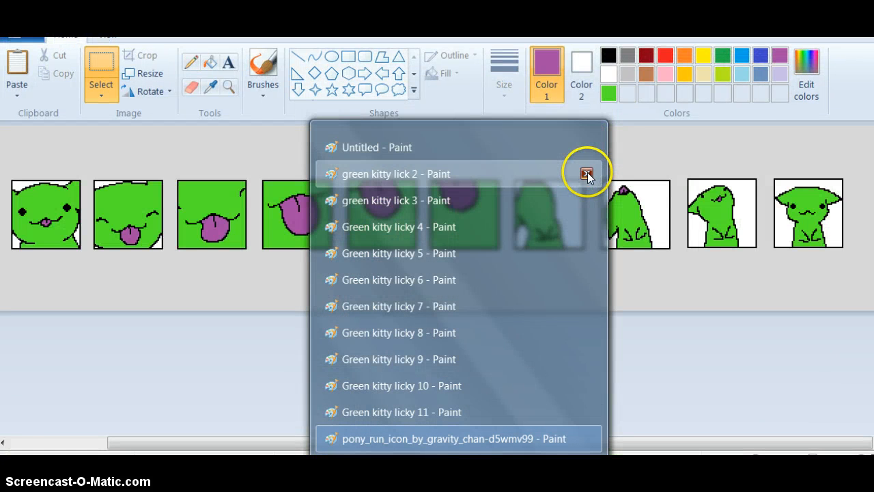
click(586, 173)
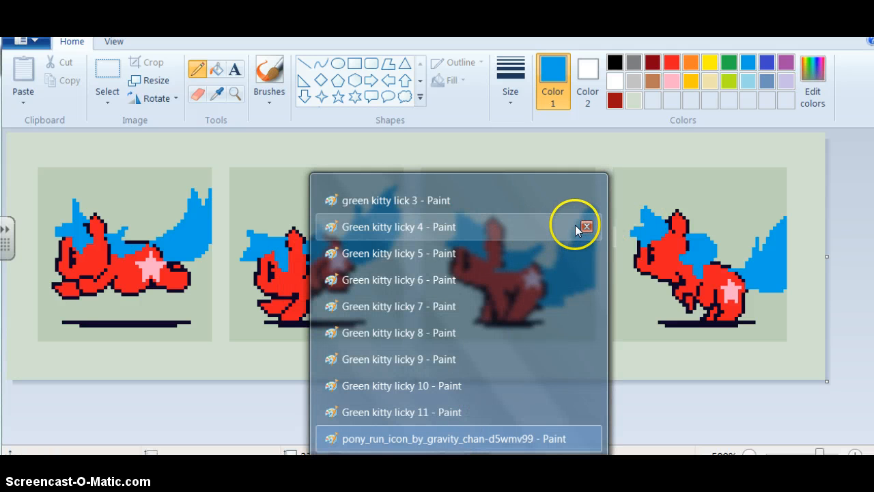
click(587, 225)
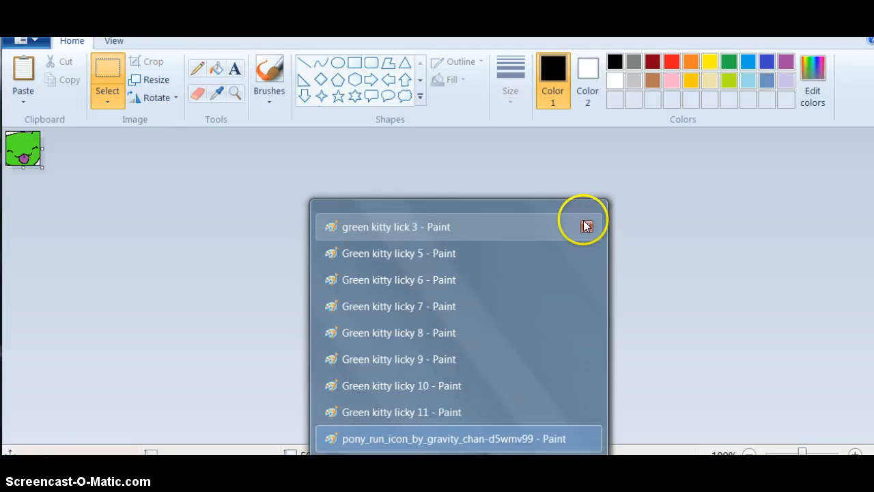
click(586, 226)
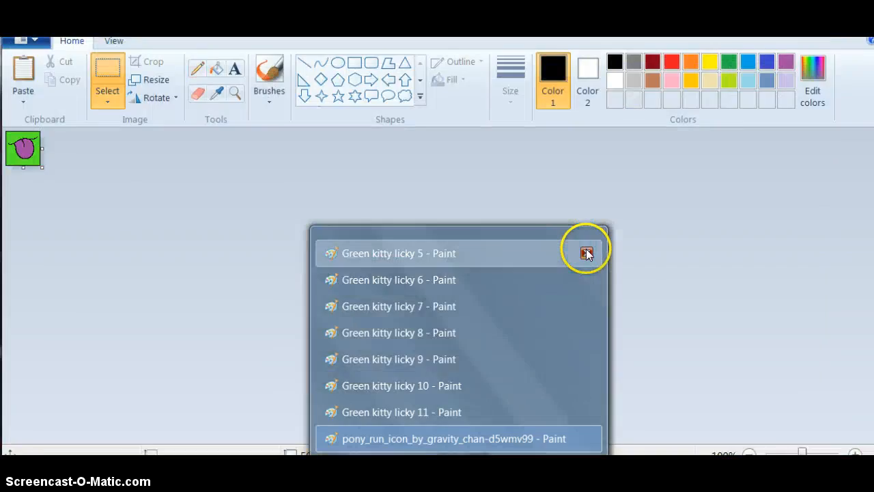
click(586, 253)
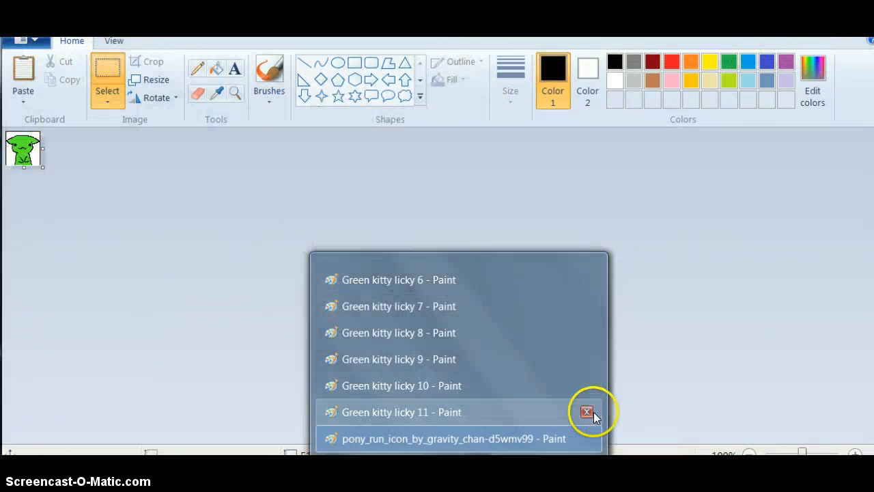
click(586, 412)
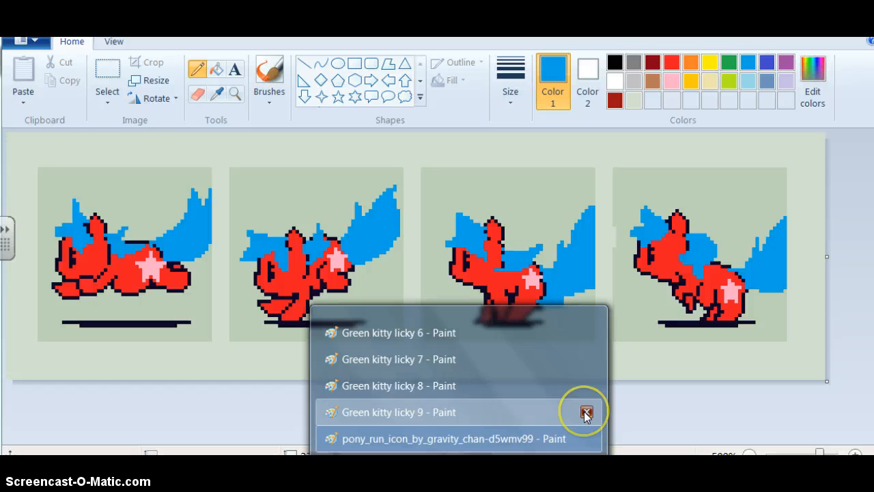
click(586, 412)
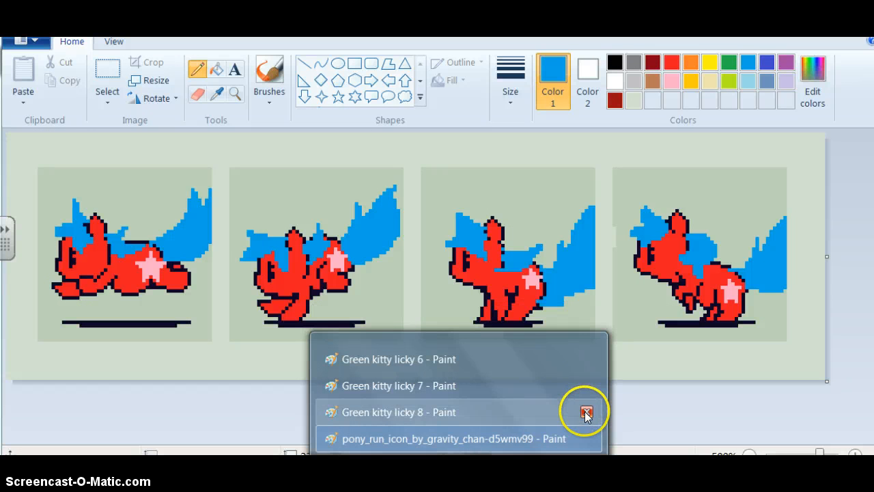
click(586, 411)
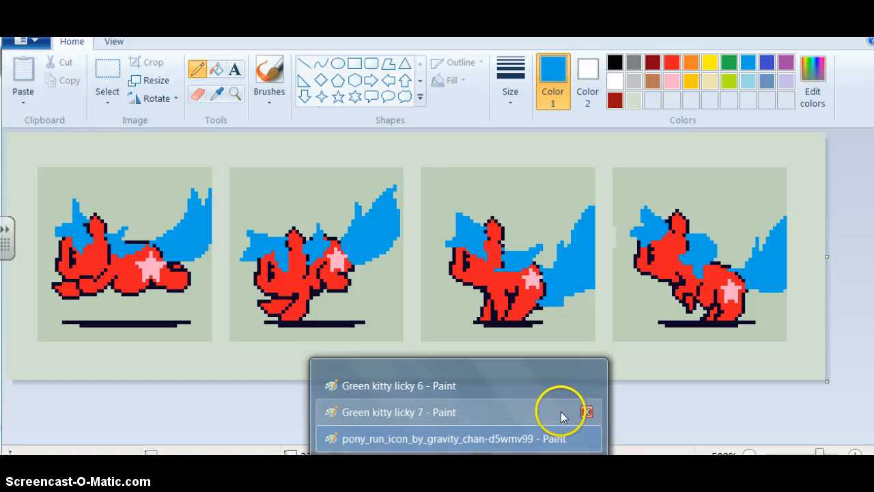
click(586, 412)
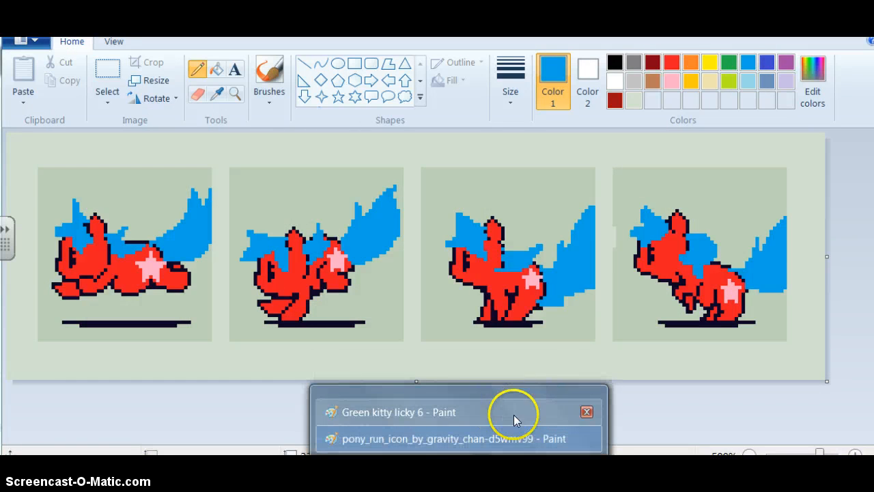
click(586, 411)
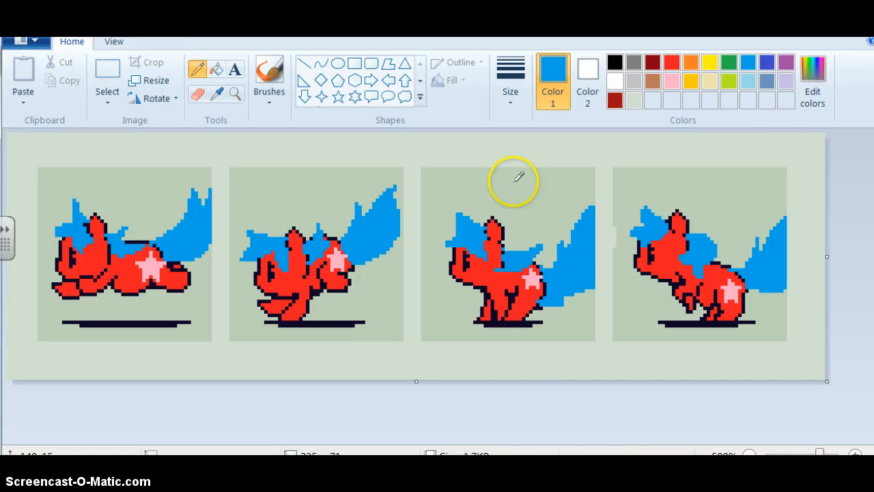
mouse_move(107, 65)
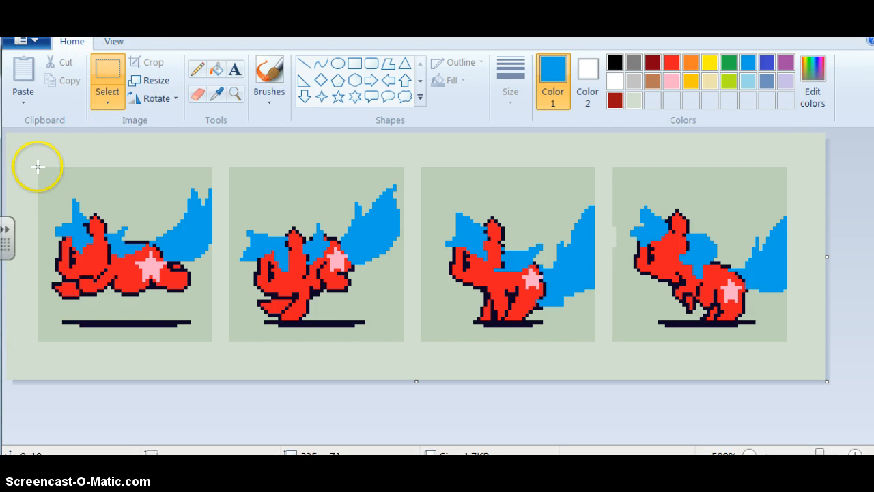
Select the first pony frame for a new image, then select and copy frame 2.
drag(37, 167, 212, 336)
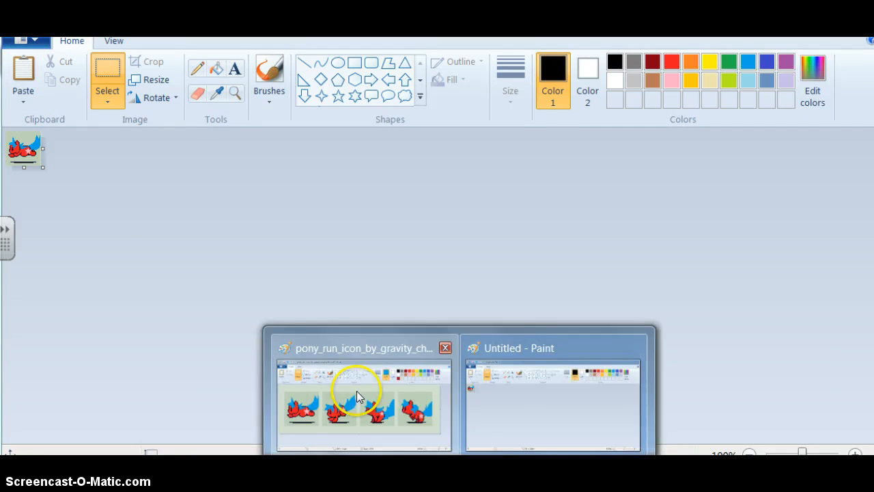
click(363, 403)
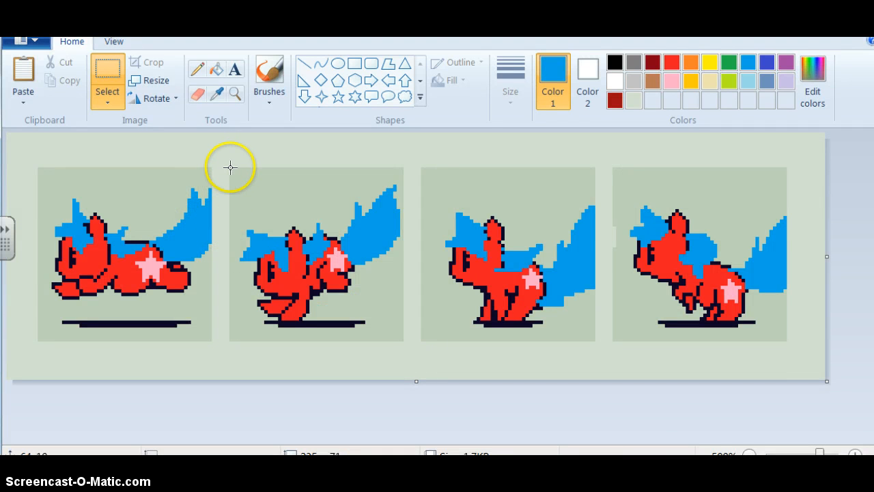
drag(230, 168, 401, 337)
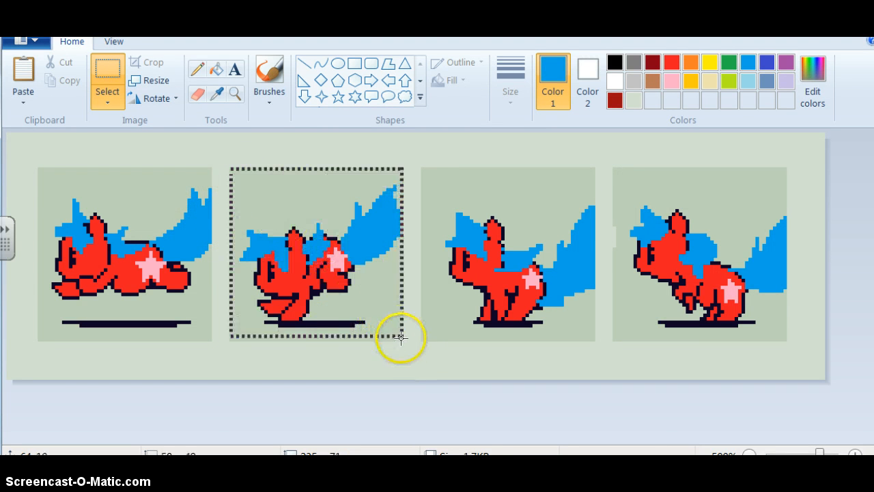
right_click(318, 243)
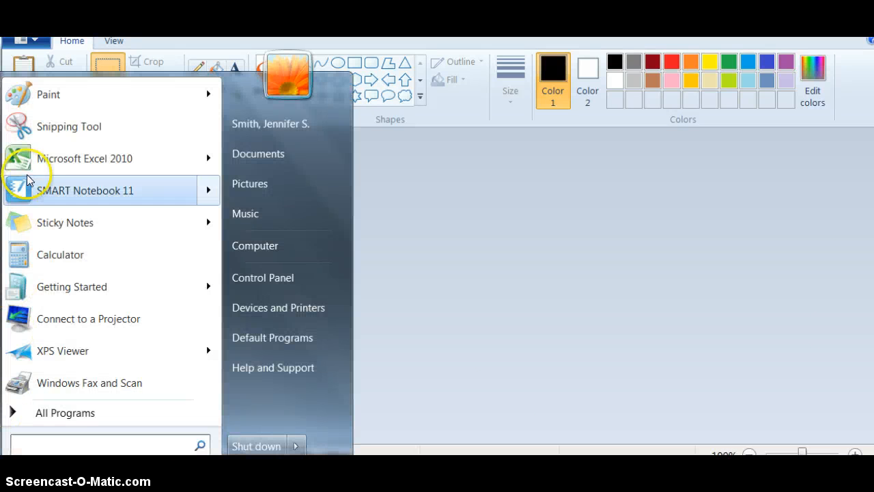
mouse_move(68, 126)
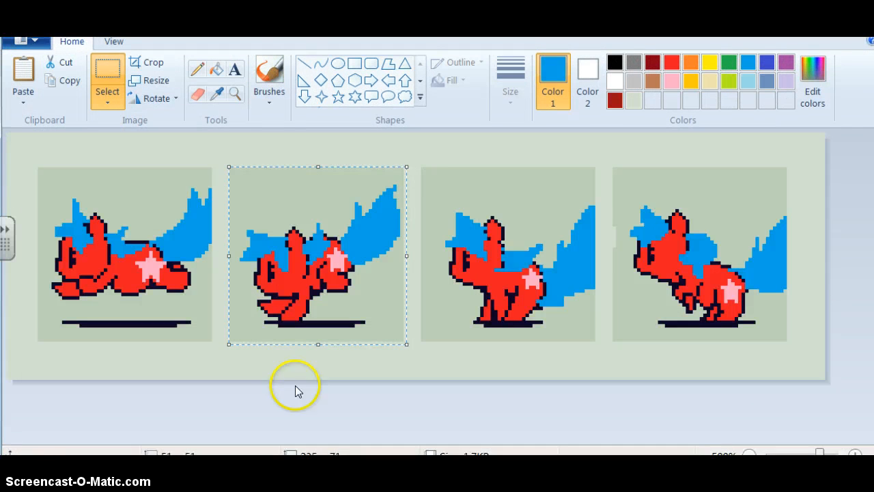
mouse_move(425, 170)
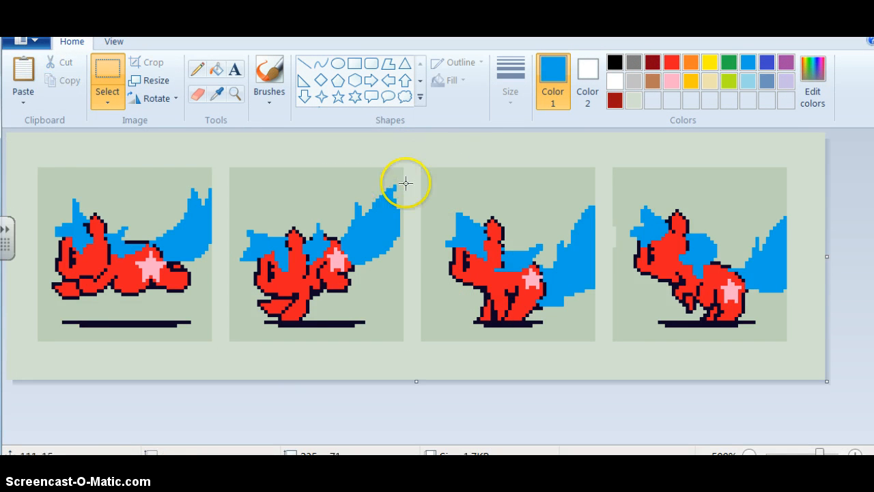
Select and copy the third pony frame, then box the fourth frame.
drag(406, 182, 589, 333)
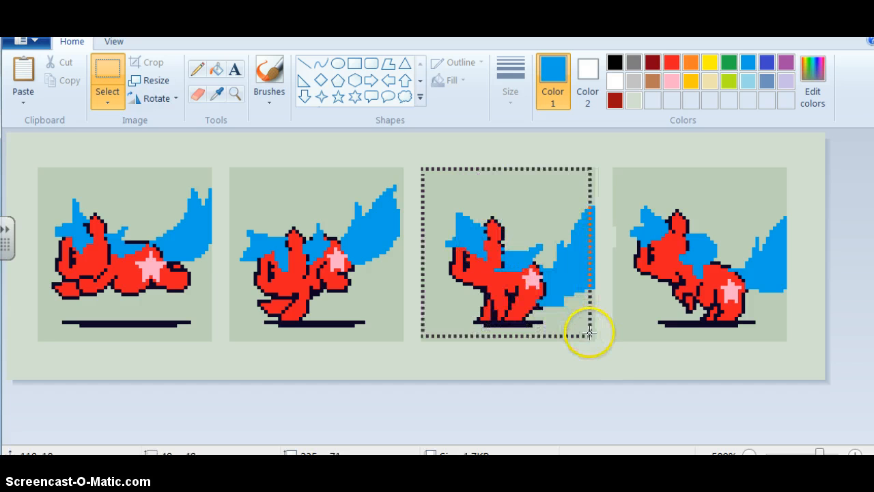
right_click(546, 254)
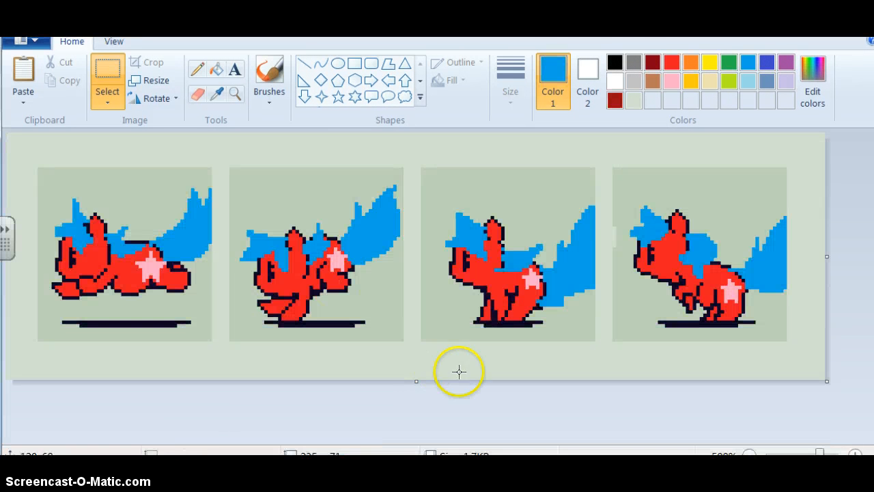
mouse_move(647, 437)
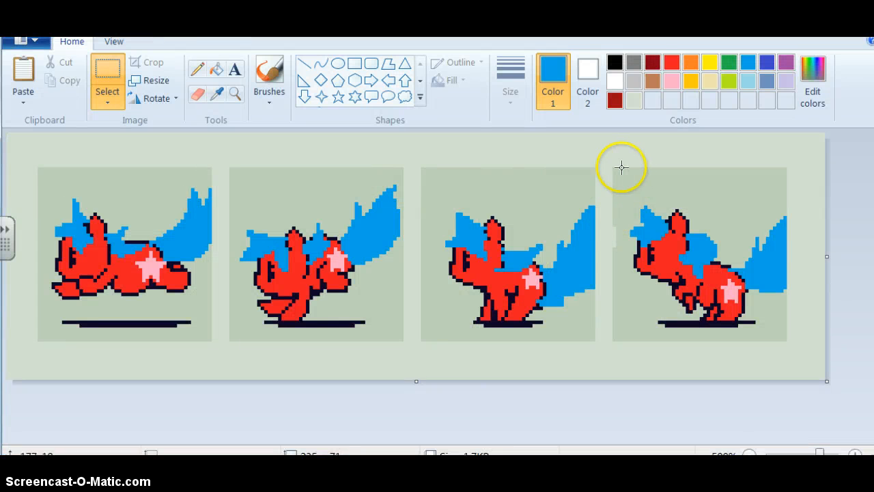
mouse_move(689, 232)
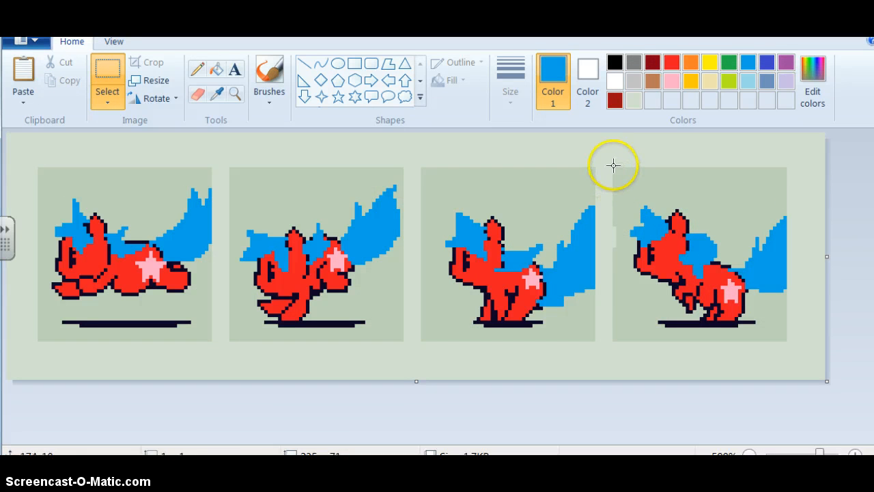
drag(613, 166, 784, 333)
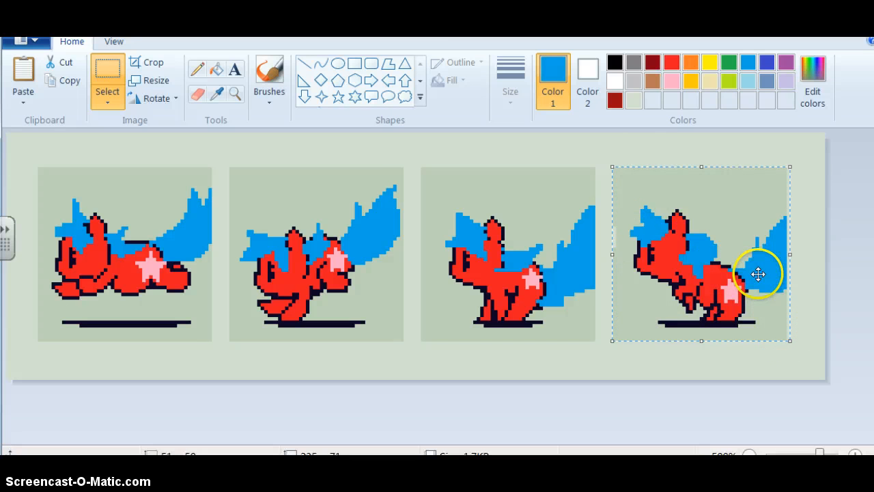
mouse_move(626, 203)
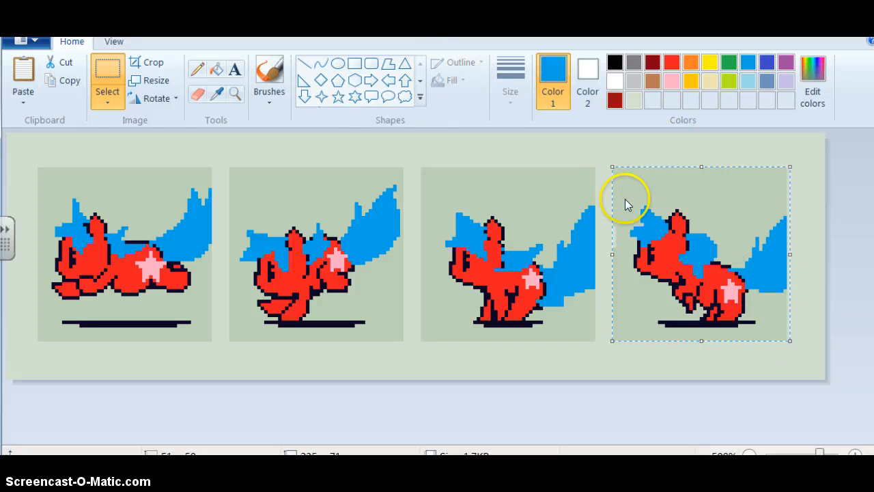
mouse_move(497, 437)
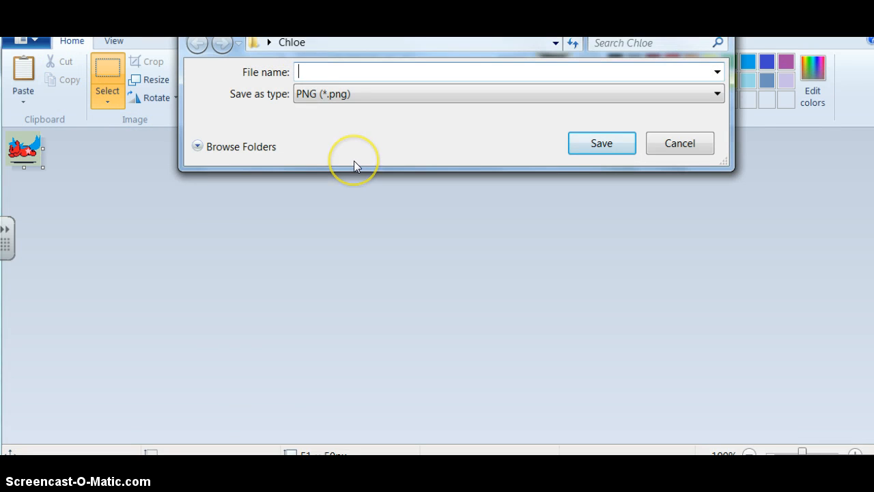
mouse_move(640, 56)
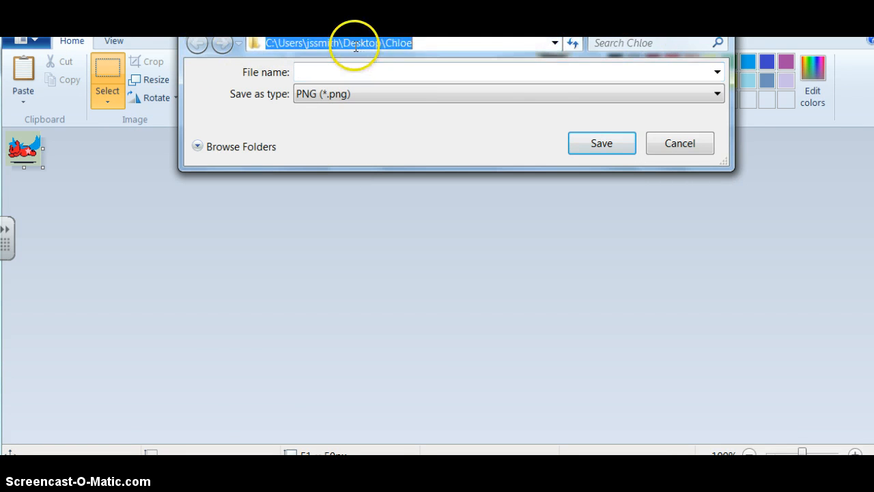
Save the frame to the Desktop as the PNG 'Strawberrydash 1'.
text(des)
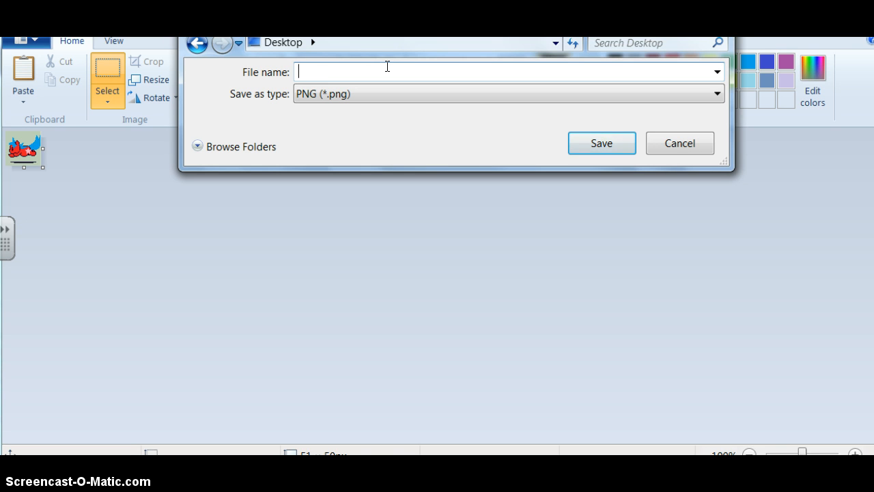
text(St)
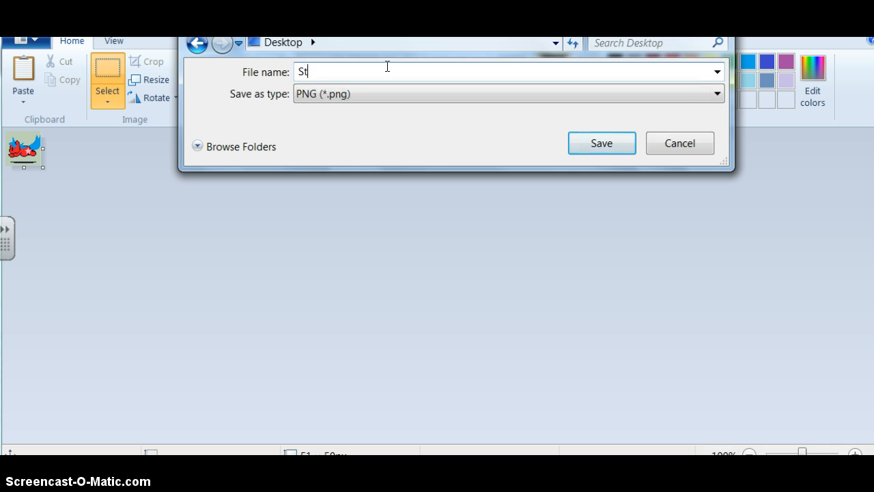
text(rawberry)
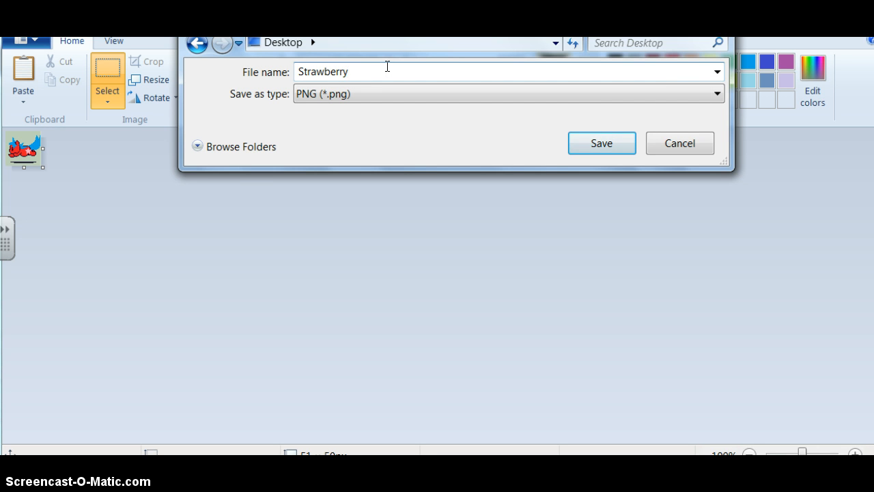
click(348, 71)
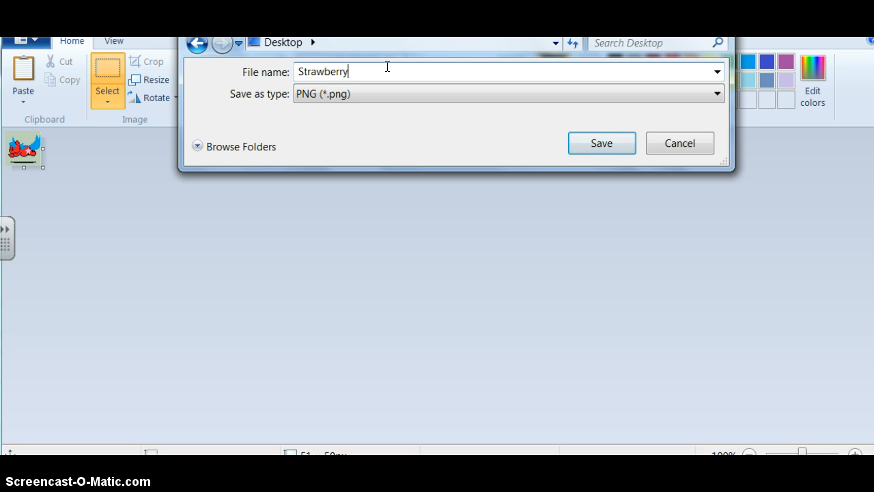
text(dash)
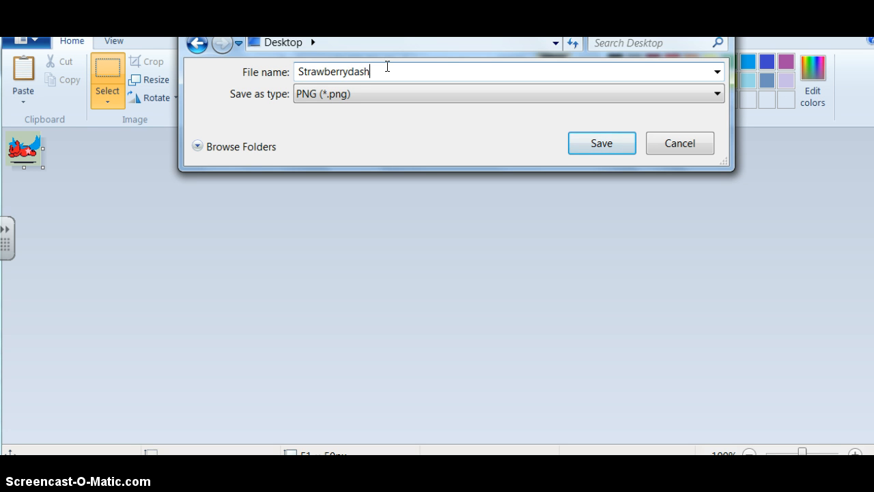
text(1)
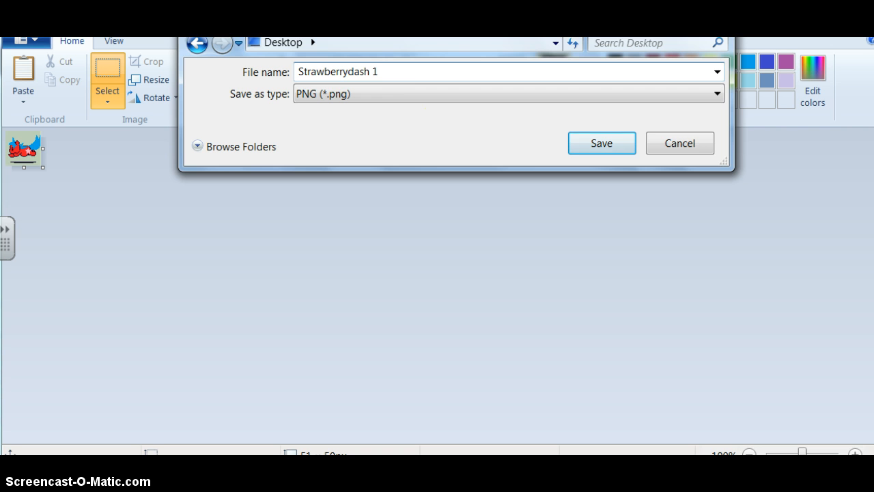
click(602, 143)
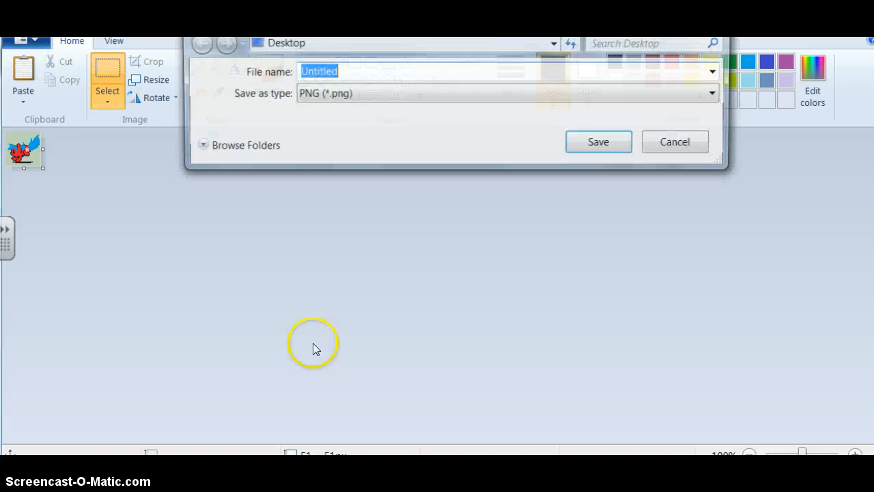
Save the second frame as 'strawberry dash 2'.
text(strawberry d)
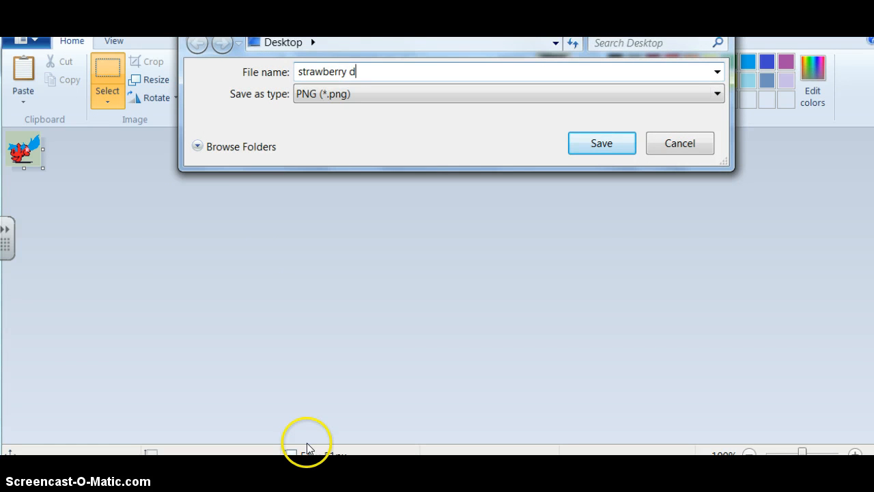
text(ash 2)
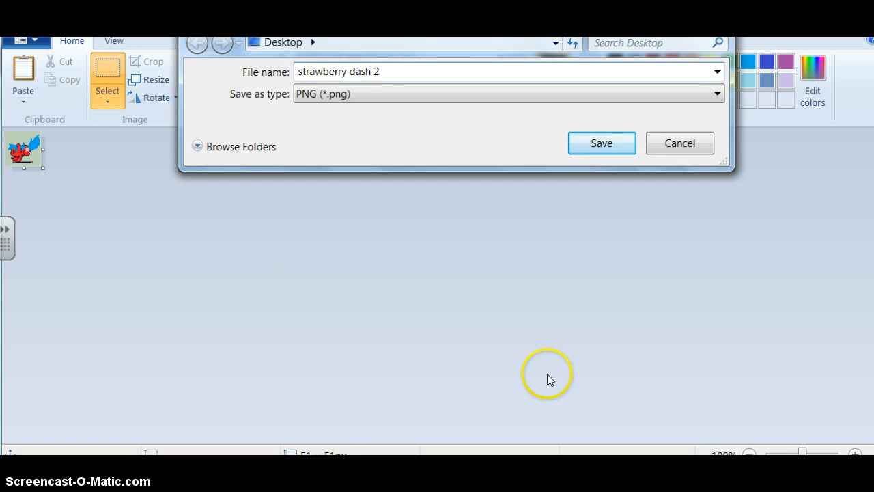
click(601, 143)
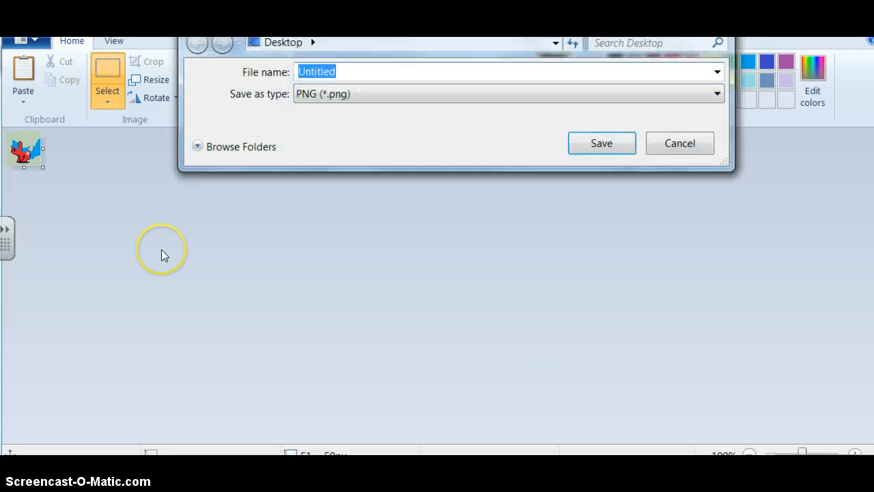
Save the third frame as 'strawberry dash 3'.
text(strawb)
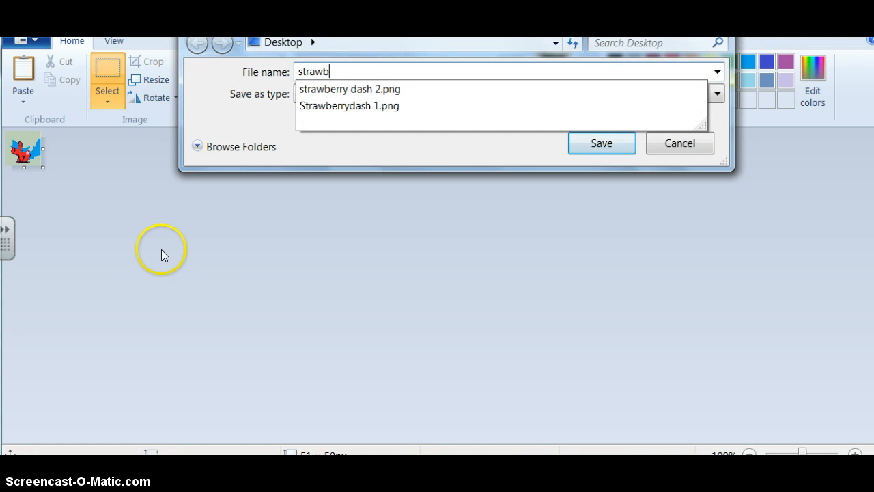
text(erry dash 3)
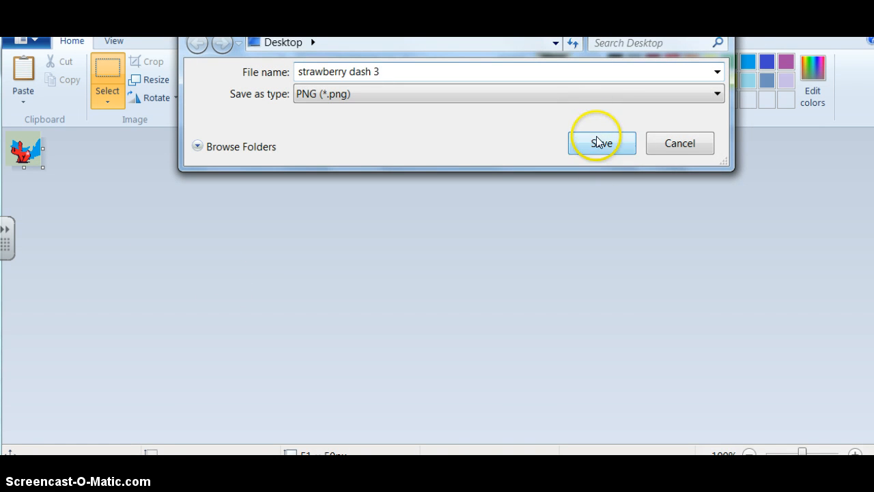
click(601, 143)
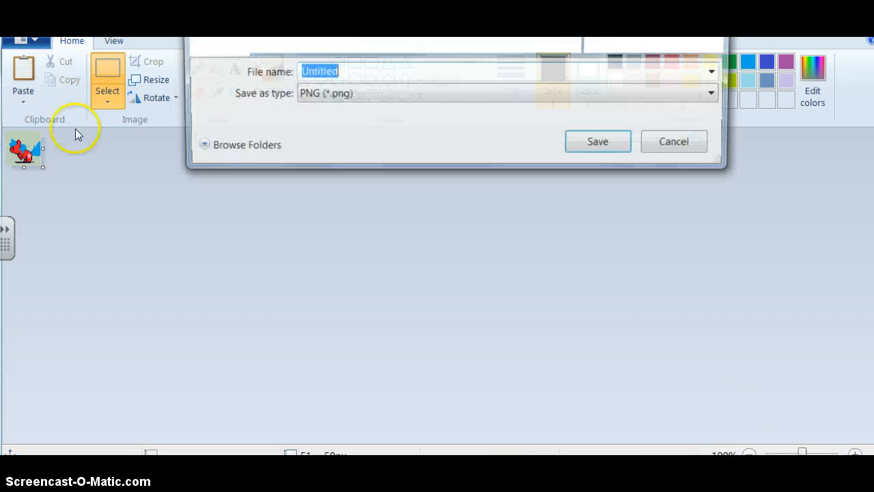
Save the fourth frame as 'strawberry dash 4'.
text(s)
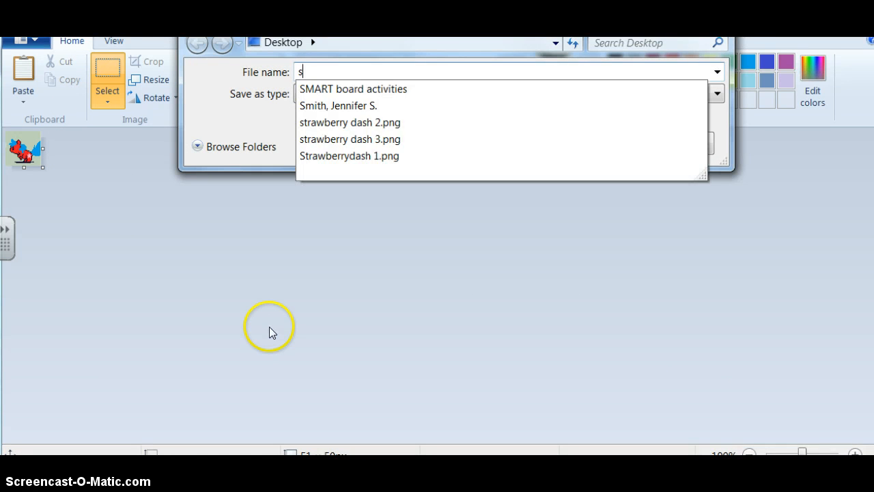
text(trawber)
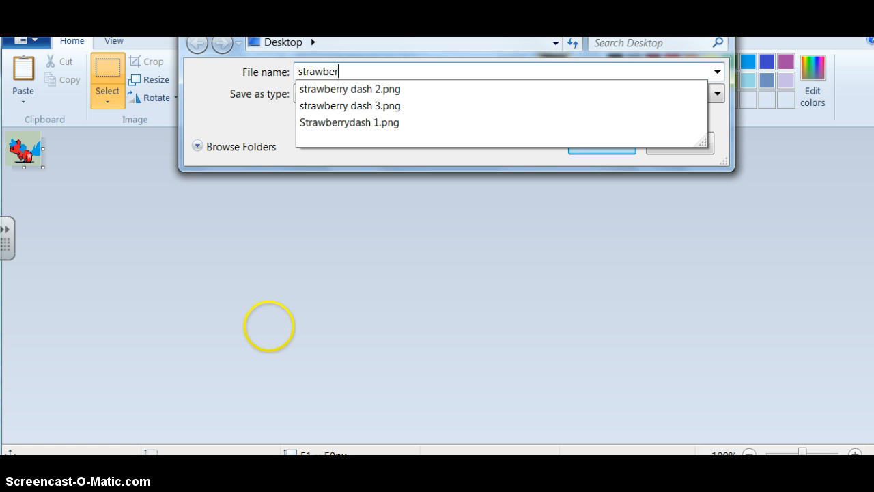
text(ry das)
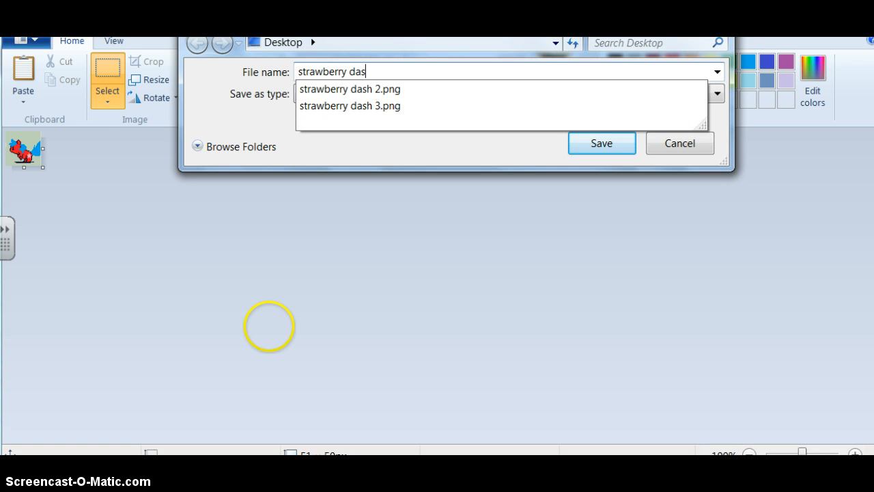
text(h 4)
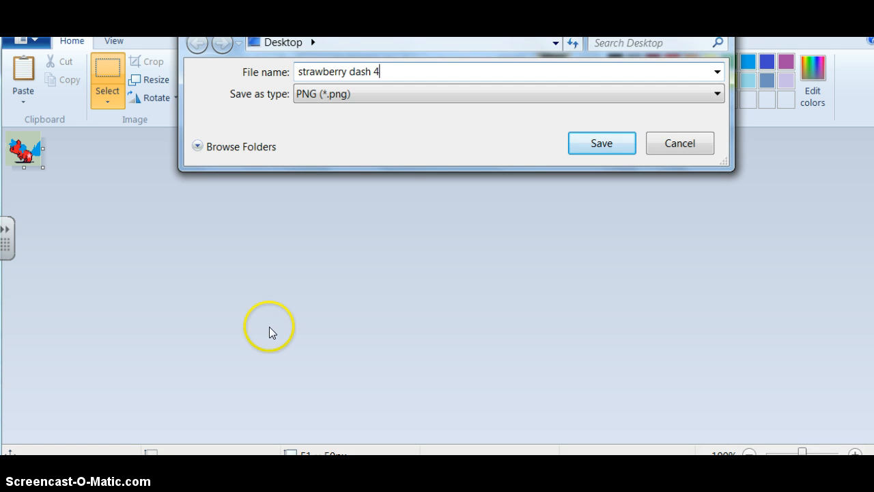
click(601, 142)
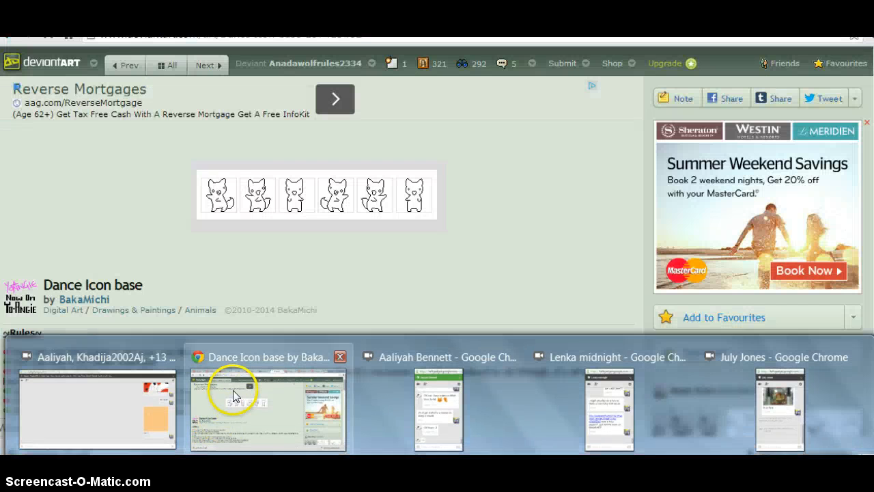
Switch to Chrome and open ezimba's Click to Load Image page.
click(267, 408)
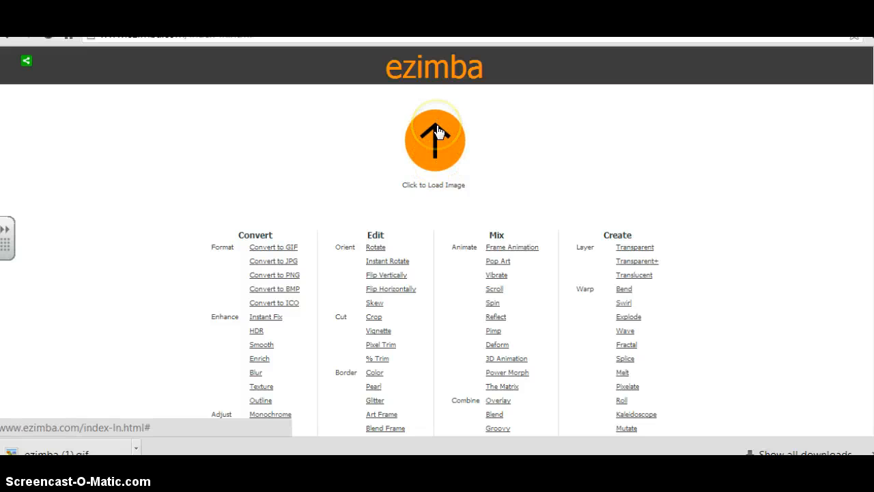
click(435, 140)
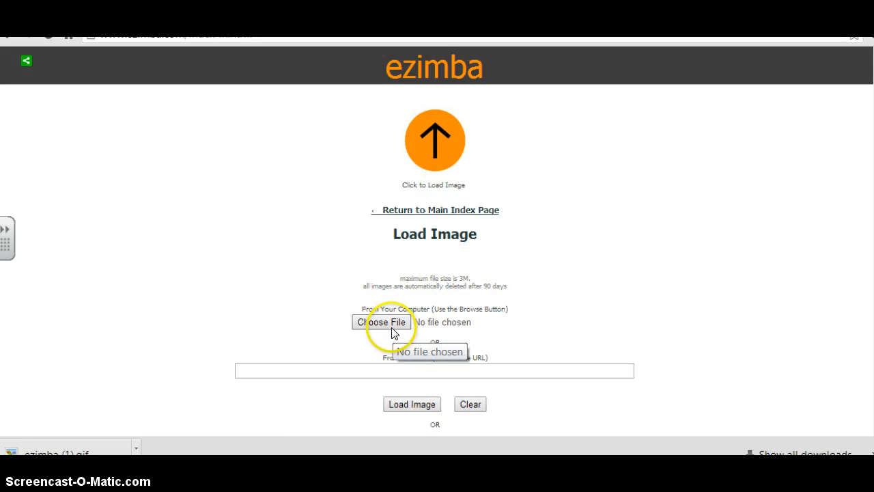
Upload Strawberrydash 1.png from the Desktop as ezimba's loaded image.
click(383, 321)
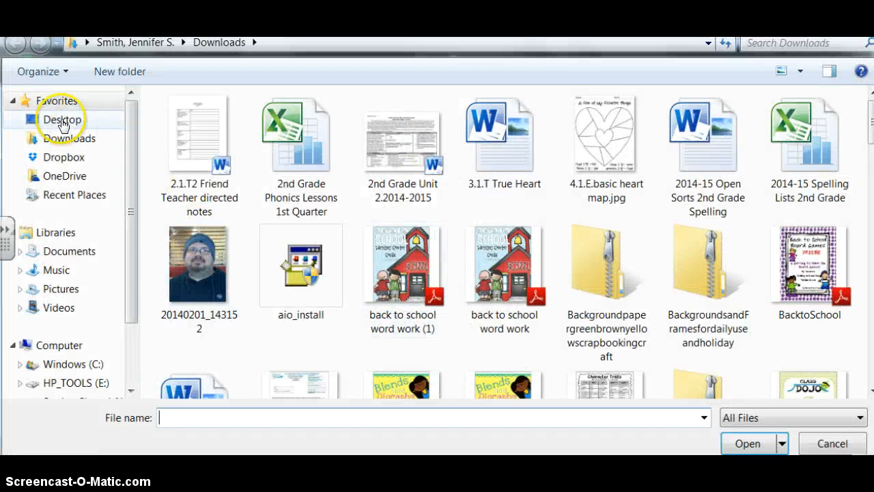
click(62, 119)
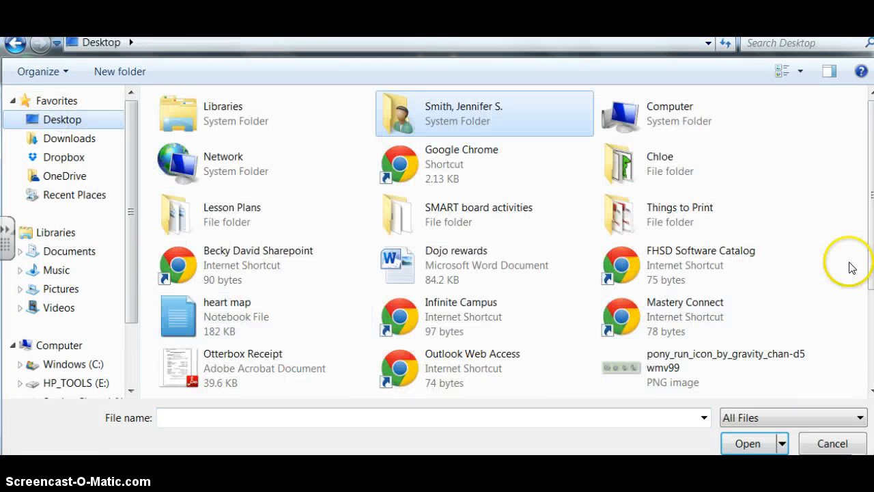
scroll(down, 3)
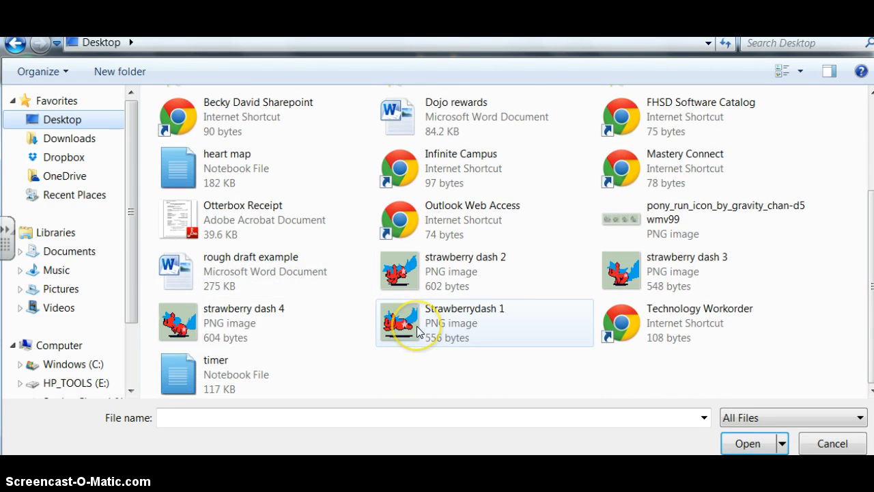
click(747, 443)
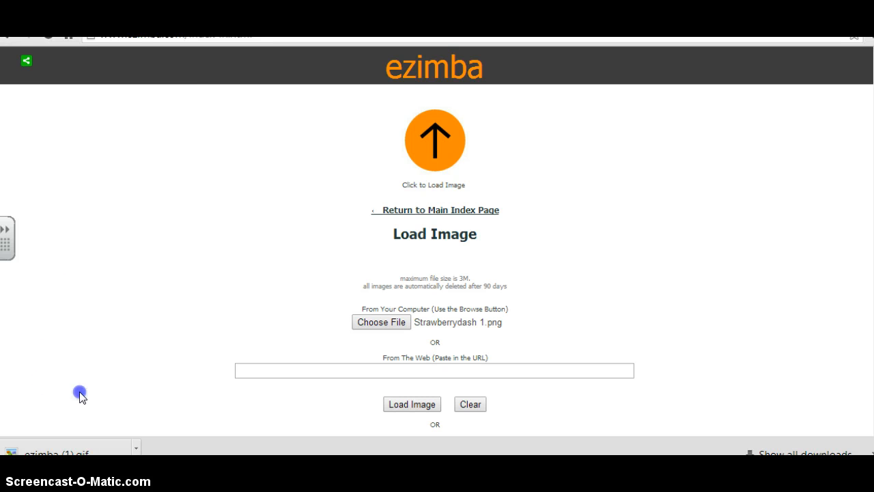
scroll(down, 3)
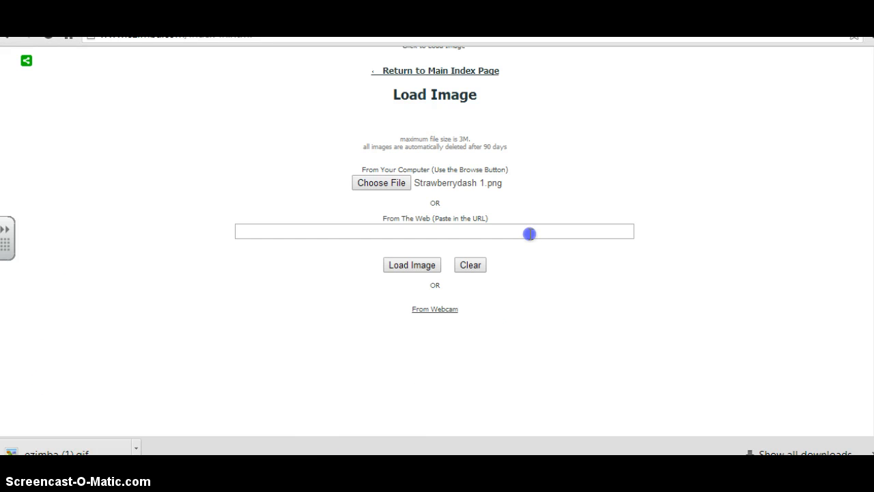
click(412, 265)
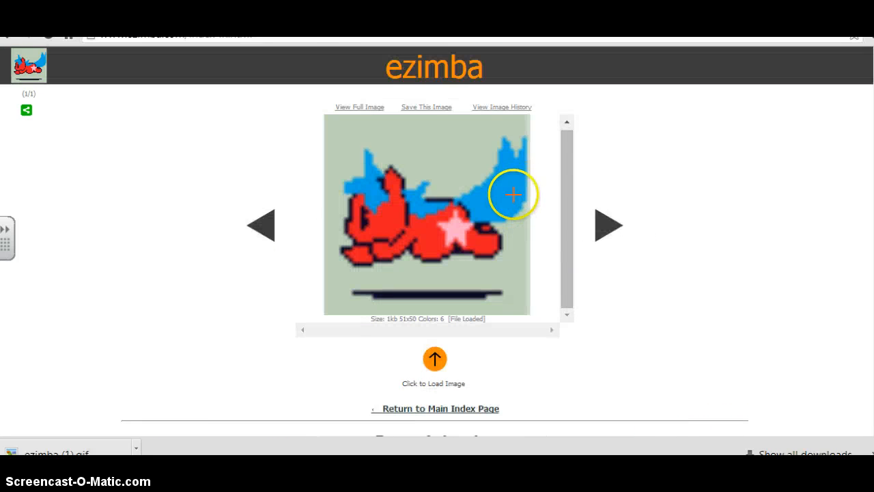
Fill Frame Animation slots 2, 3 and 4 with strawberry dash 2, 3 and 4.png.
scroll(down, 3)
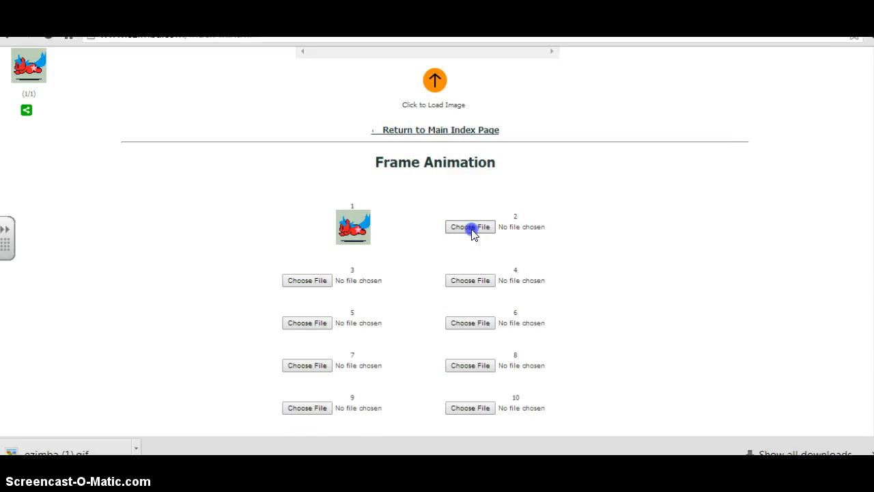
click(470, 227)
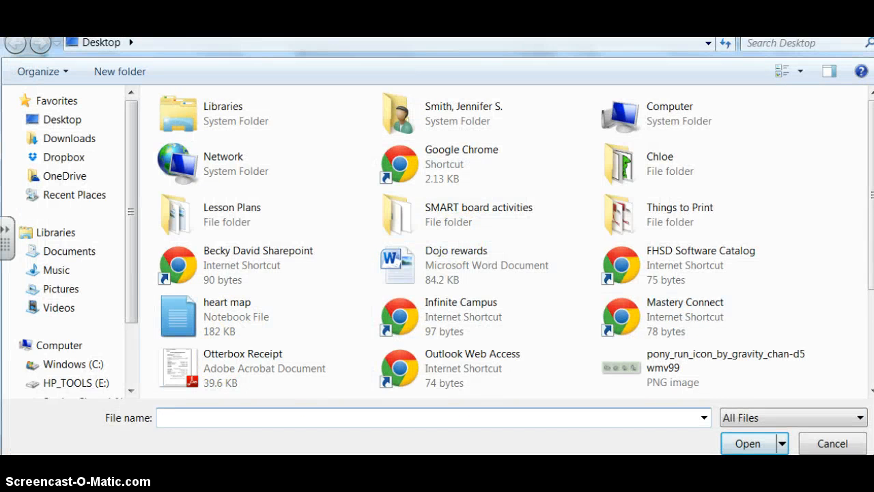
scroll(down, 3)
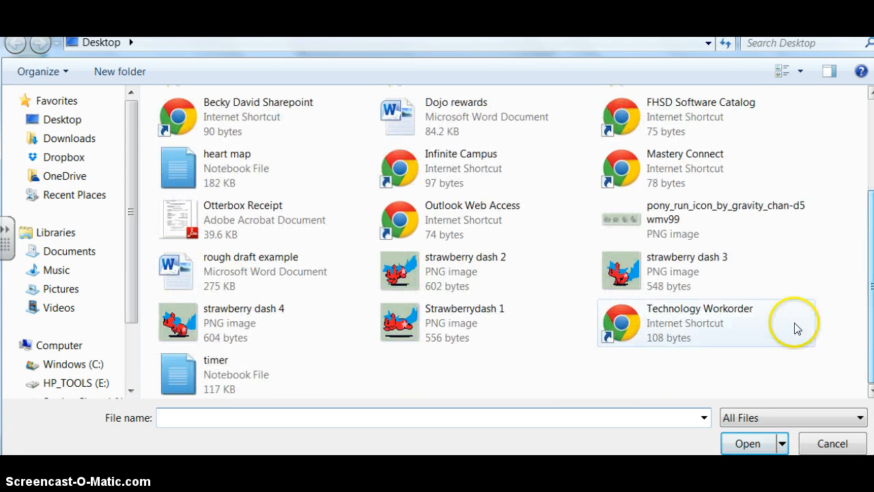
click(465, 271)
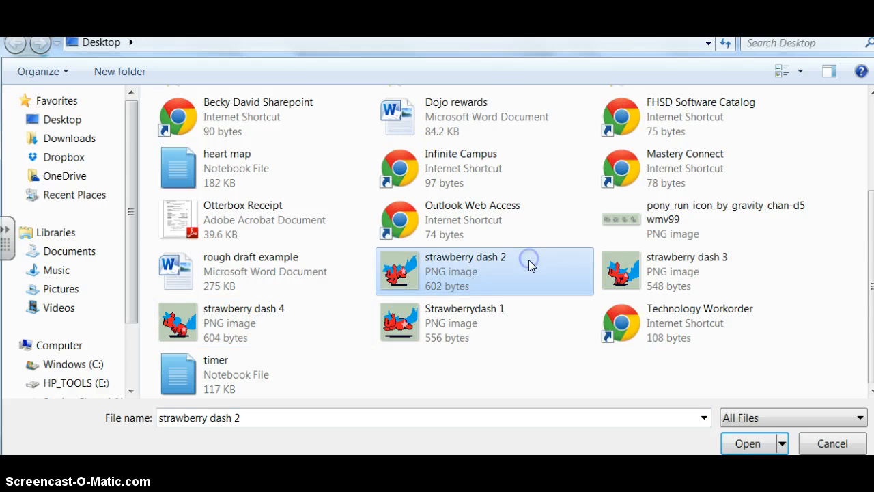
click(747, 443)
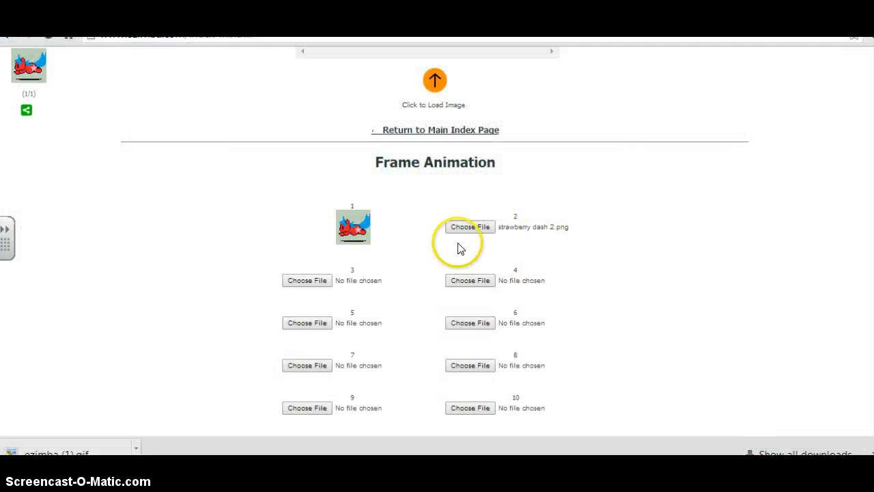
click(470, 226)
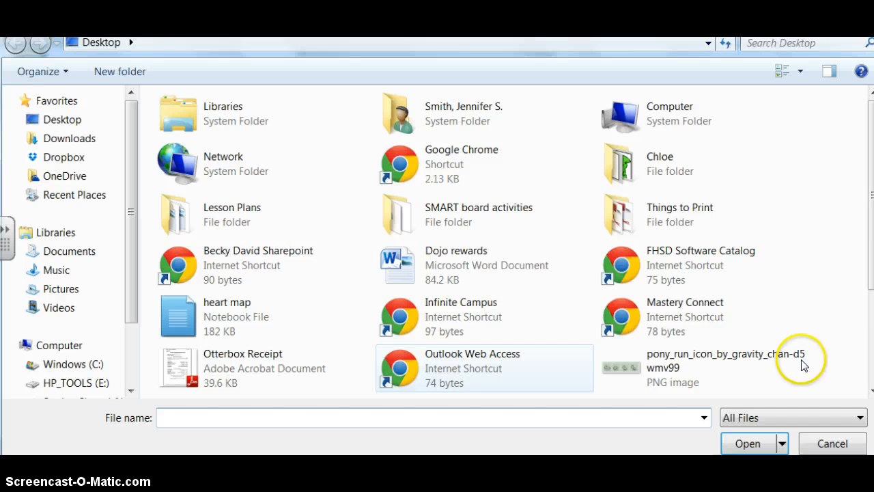
scroll(down, 3)
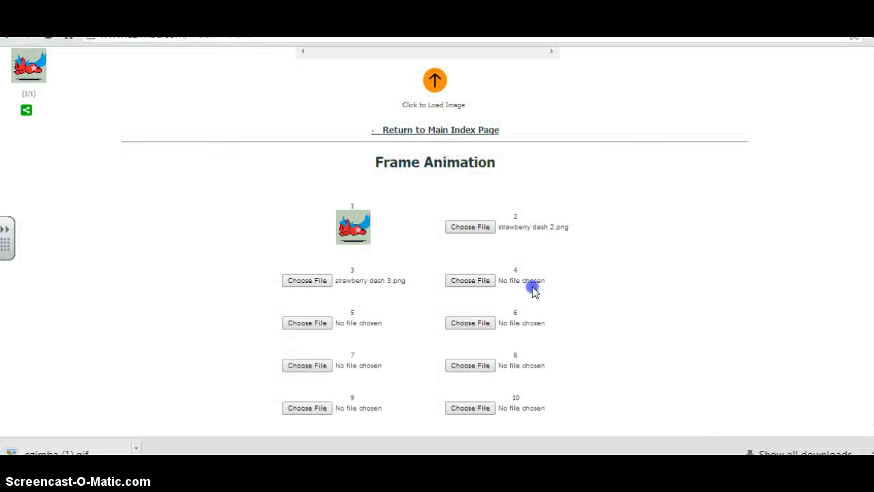
click(470, 280)
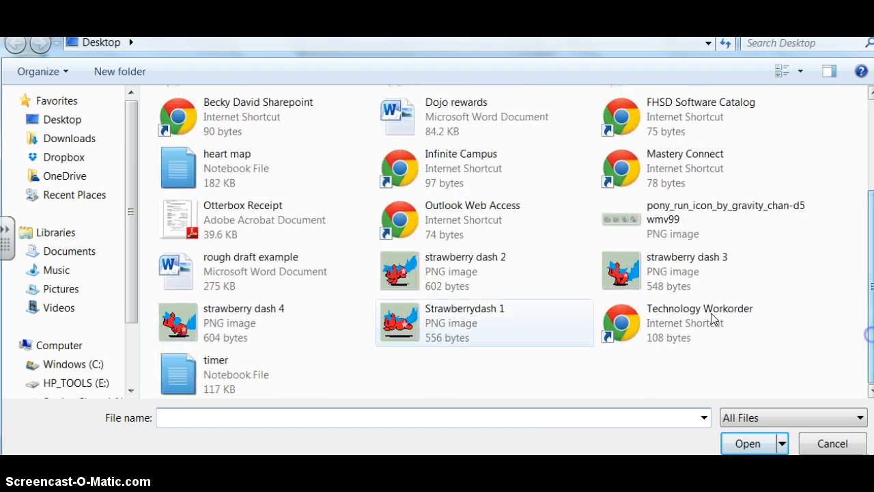
click(747, 444)
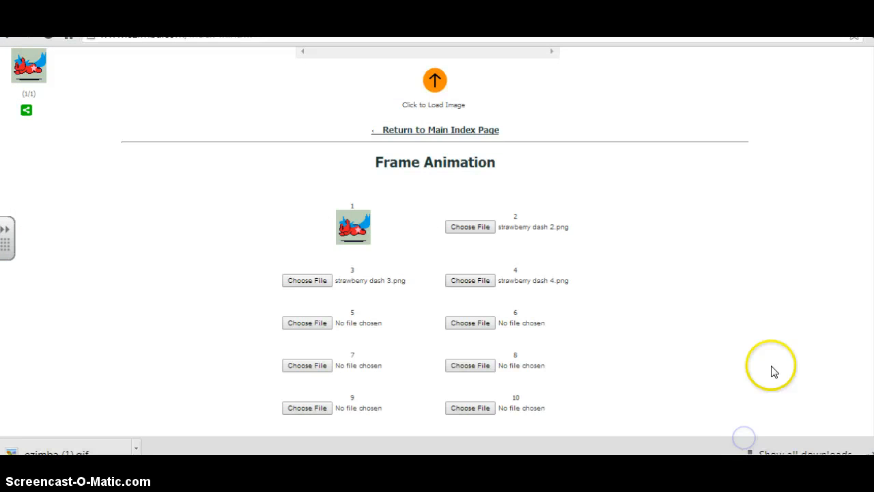
scroll(down, 3)
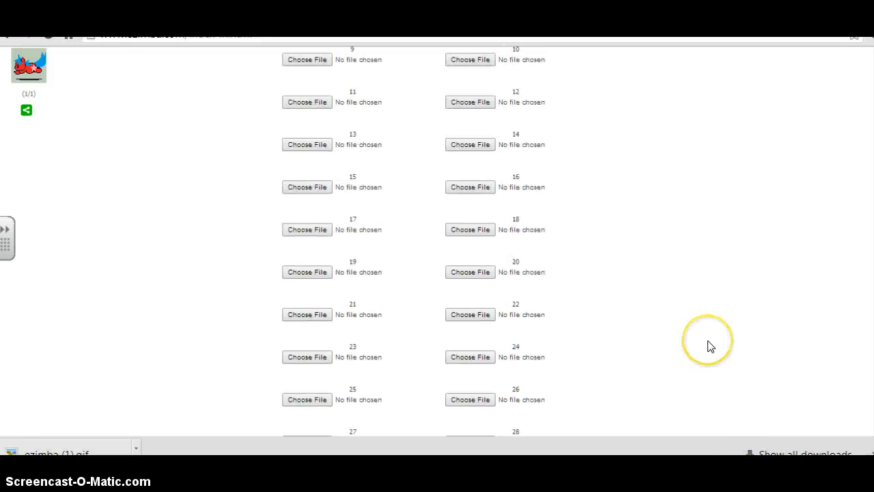
Convert the four pony frames into an animated GIF at 1/10 second per frame, with Auto Resize on.
scroll(down, 3)
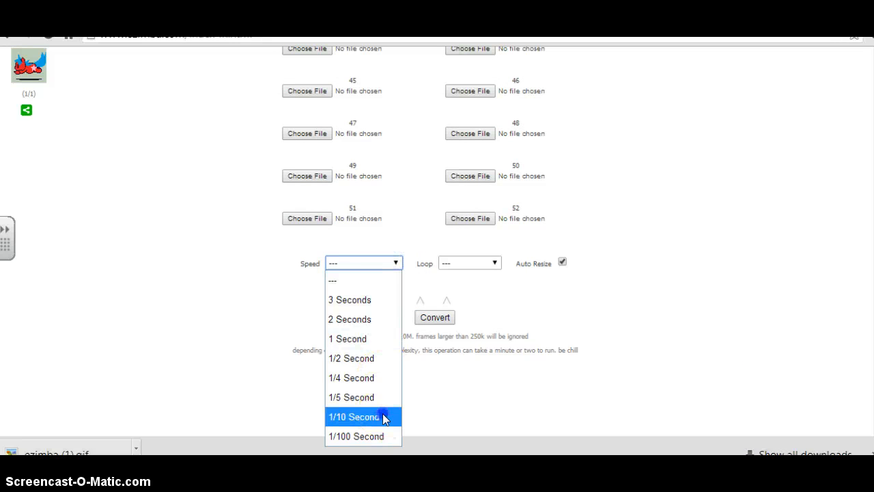
click(354, 417)
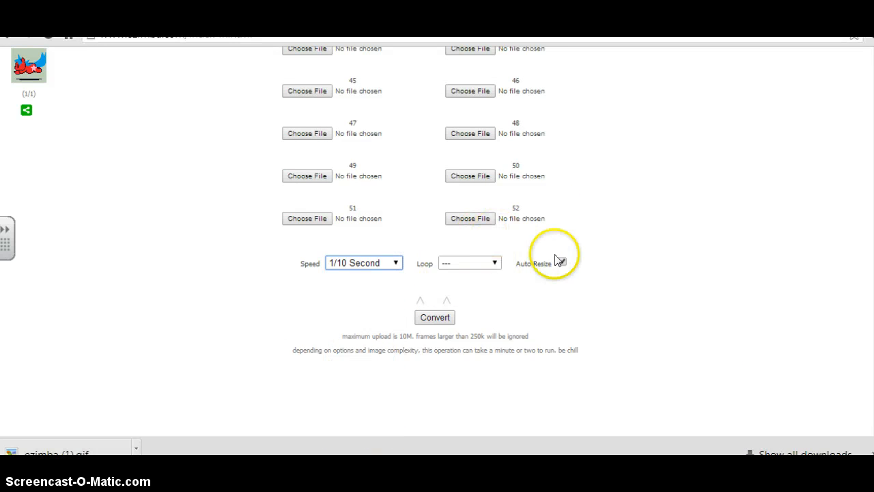
click(562, 261)
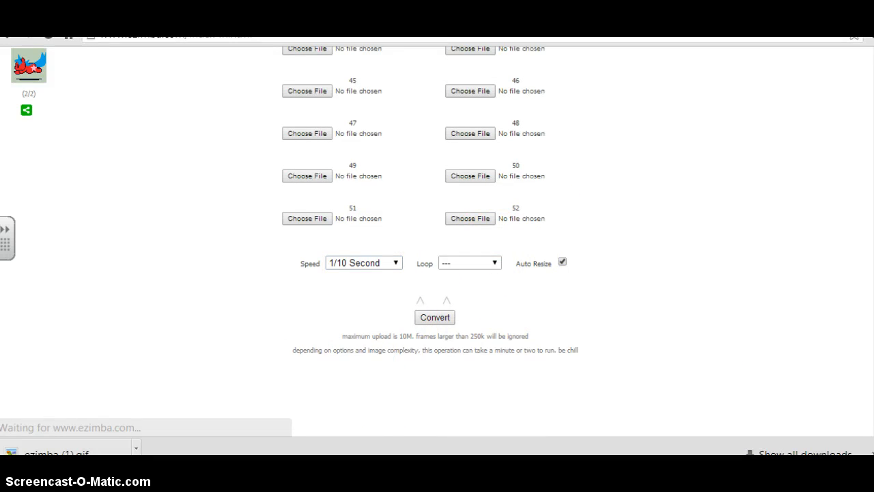
click(435, 317)
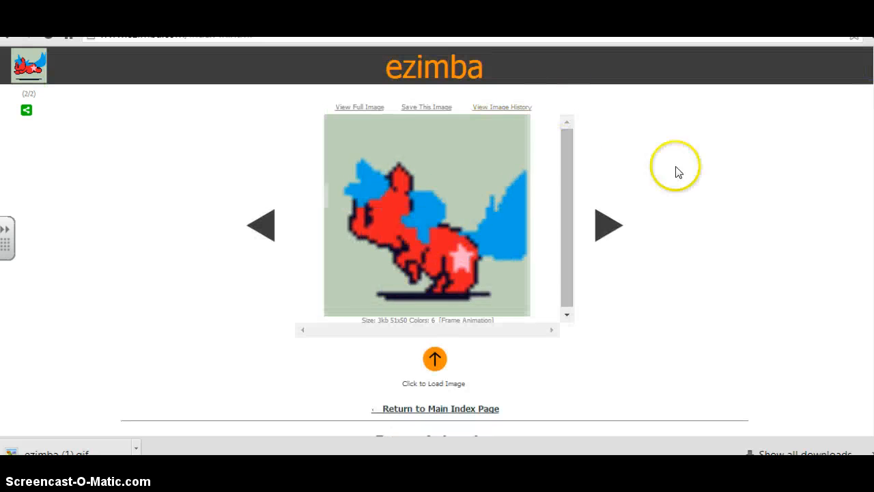
mouse_move(641, 168)
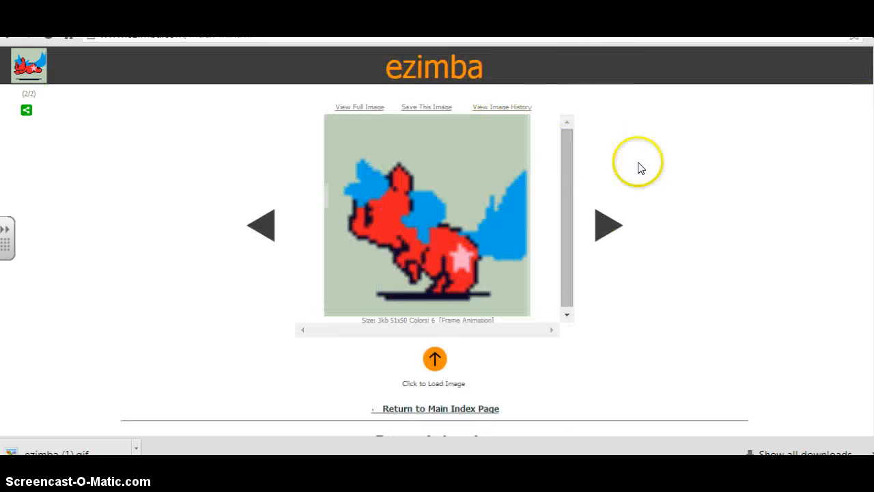
mouse_move(353, 125)
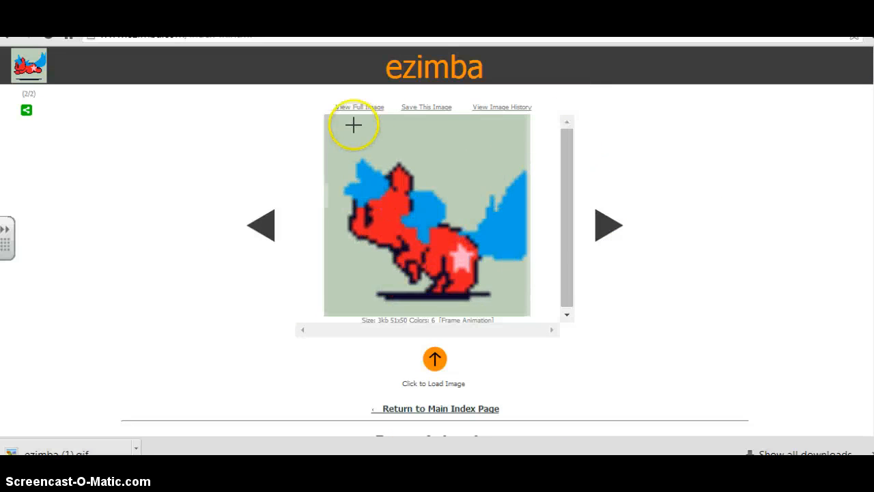
Save the pony animation as a GIF, check the result with the arrows, and open the downloaded file.
click(426, 107)
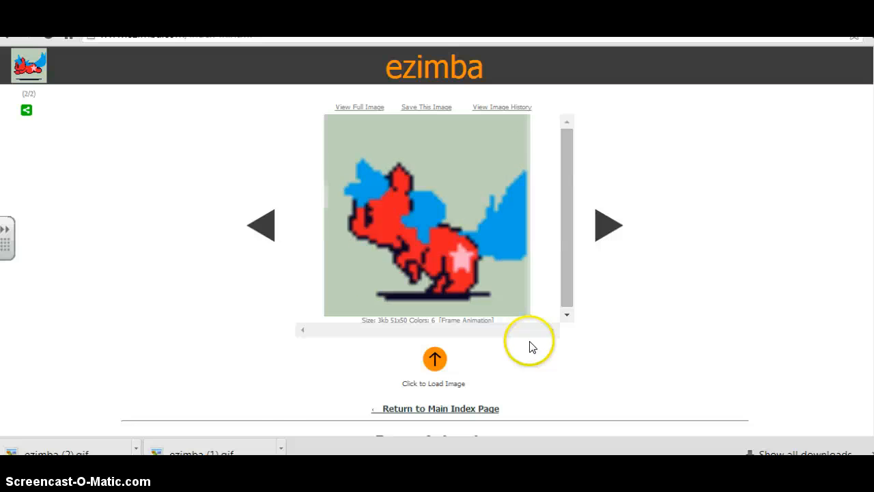
mouse_move(775, 275)
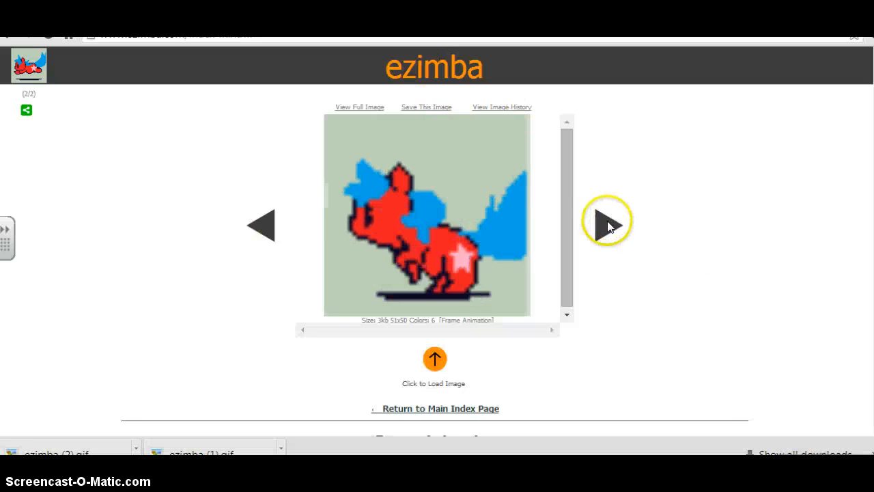
click(606, 224)
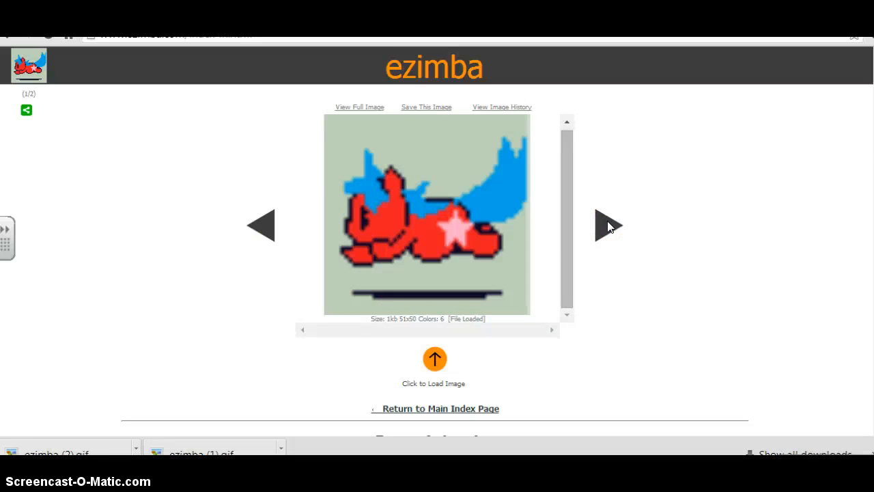
click(607, 225)
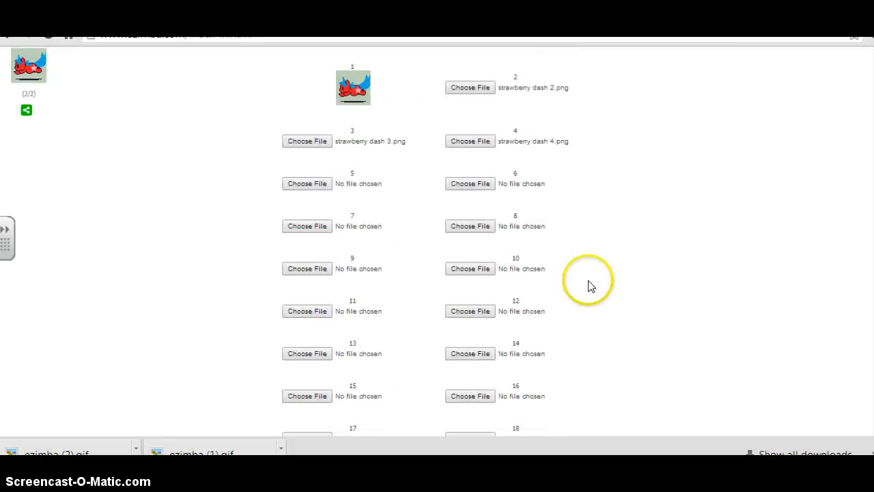
click(155, 452)
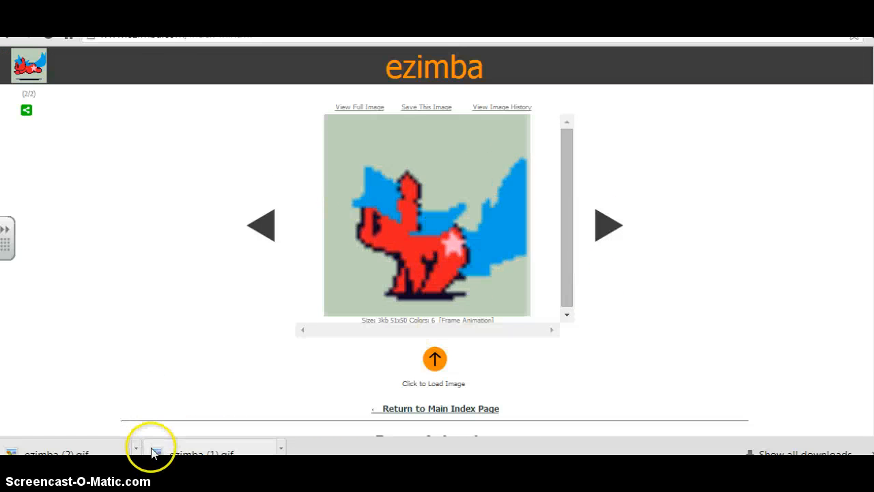
click(156, 453)
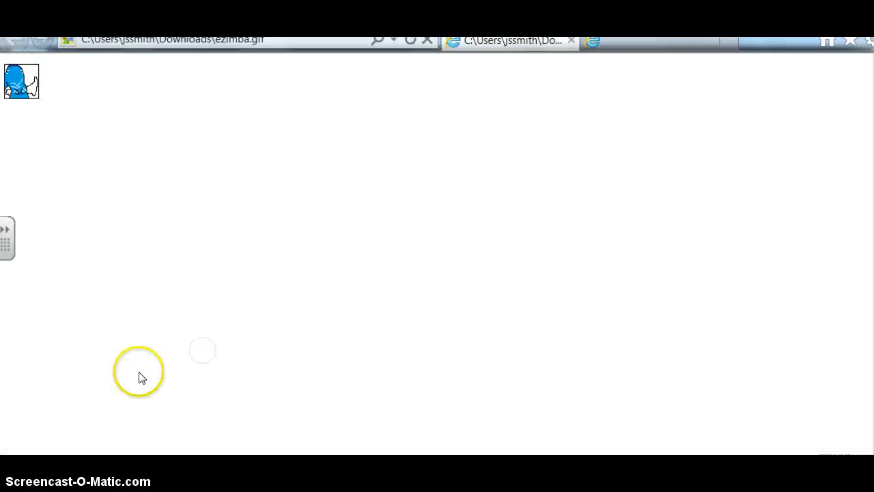